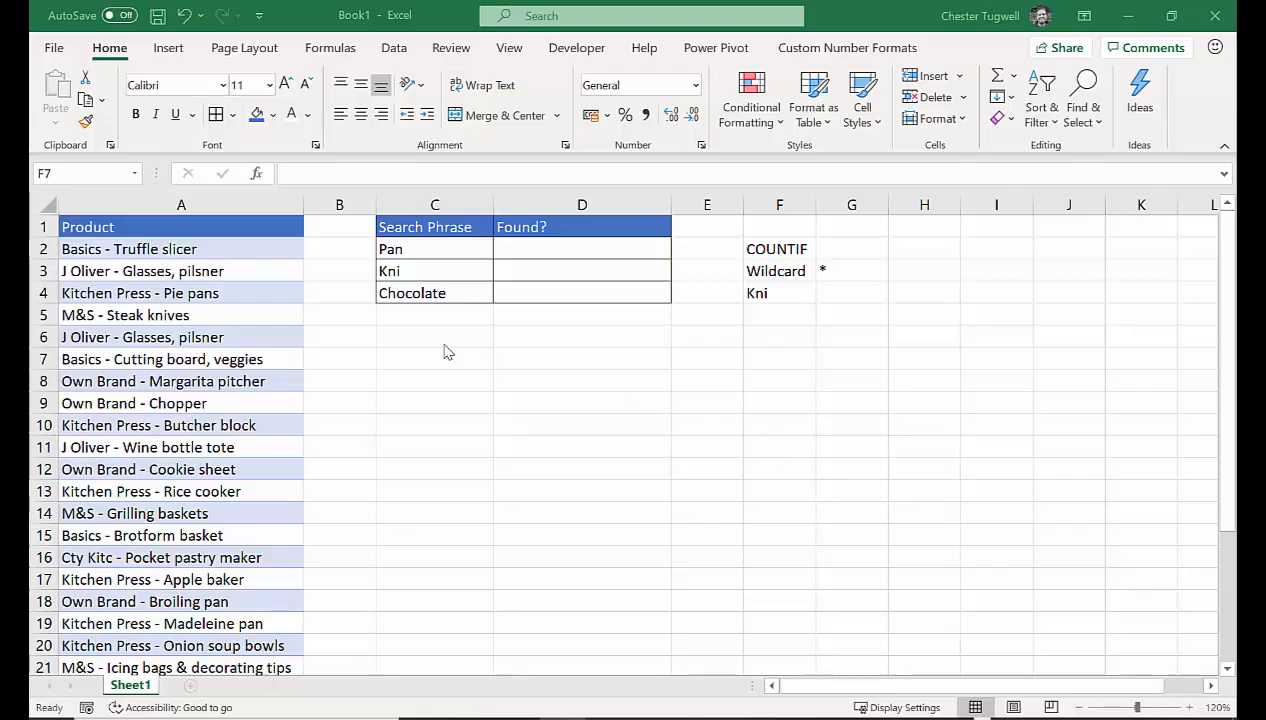
# Step: Review the Pan phrase, COUNTIF and wildcard notes, then add asterisks around the Kni note
pyautogui.click(779, 358)
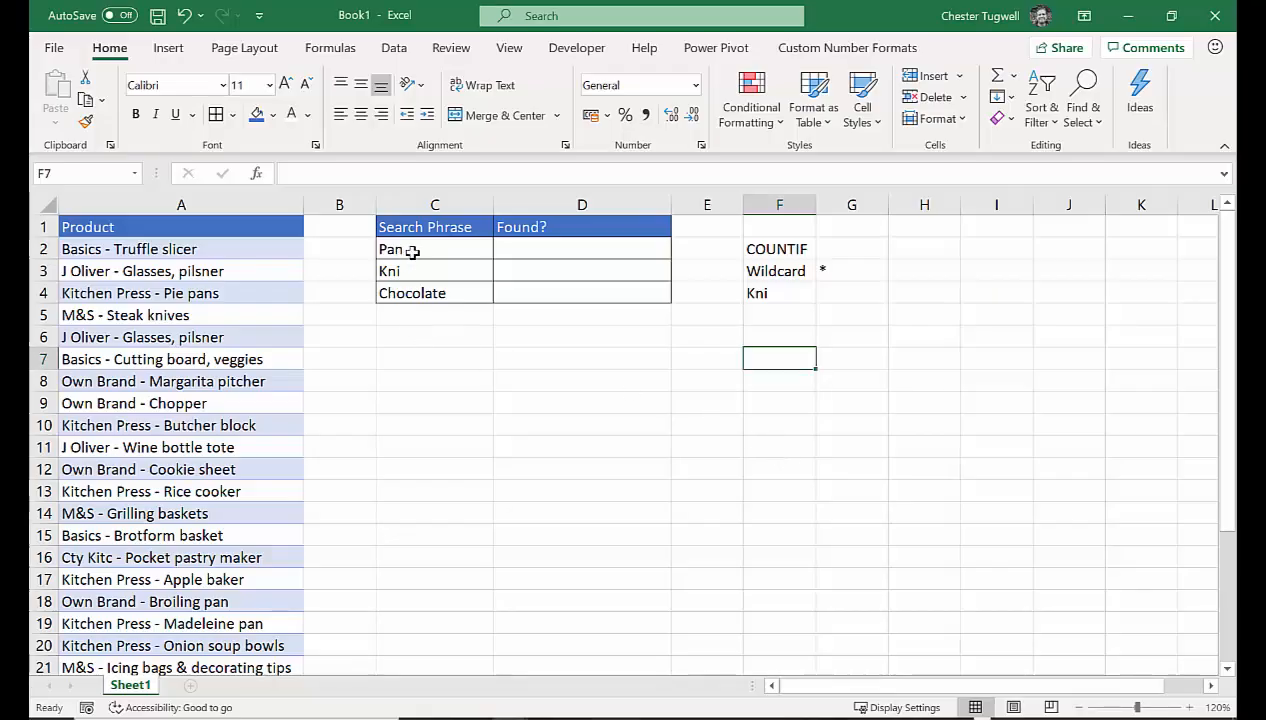
pyautogui.click(429, 249)
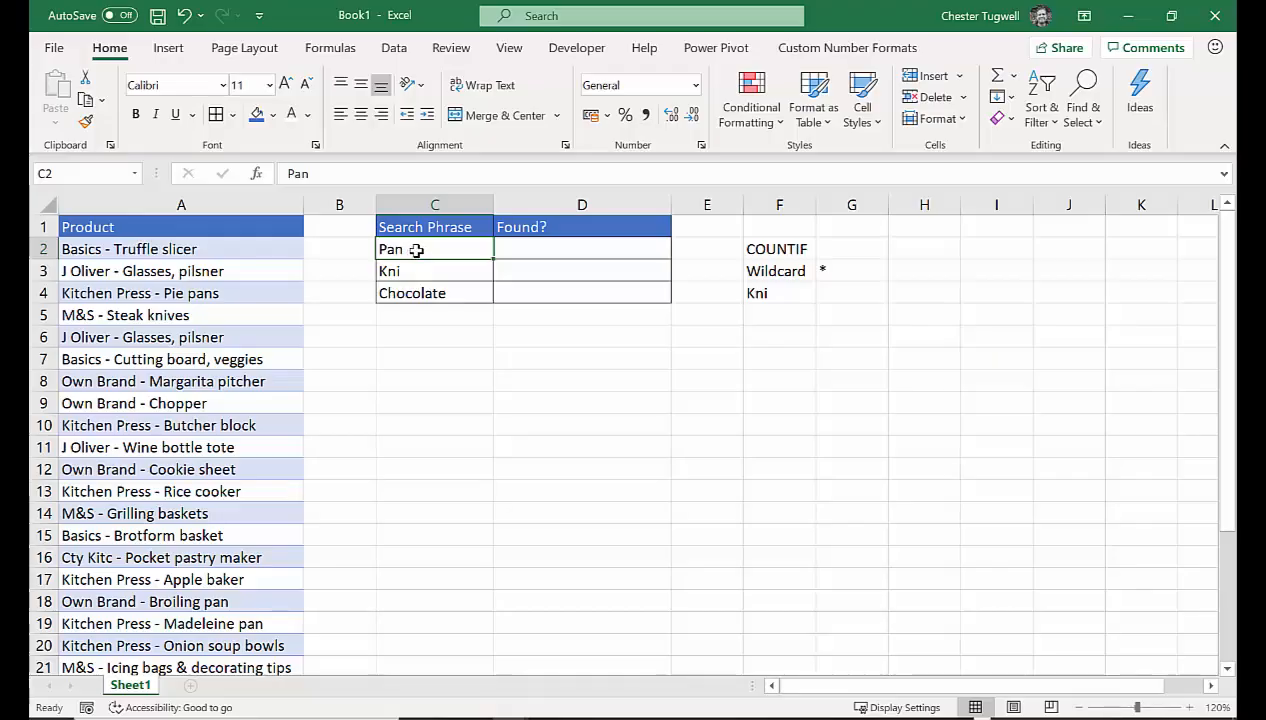
pyautogui.moveTo(233, 248)
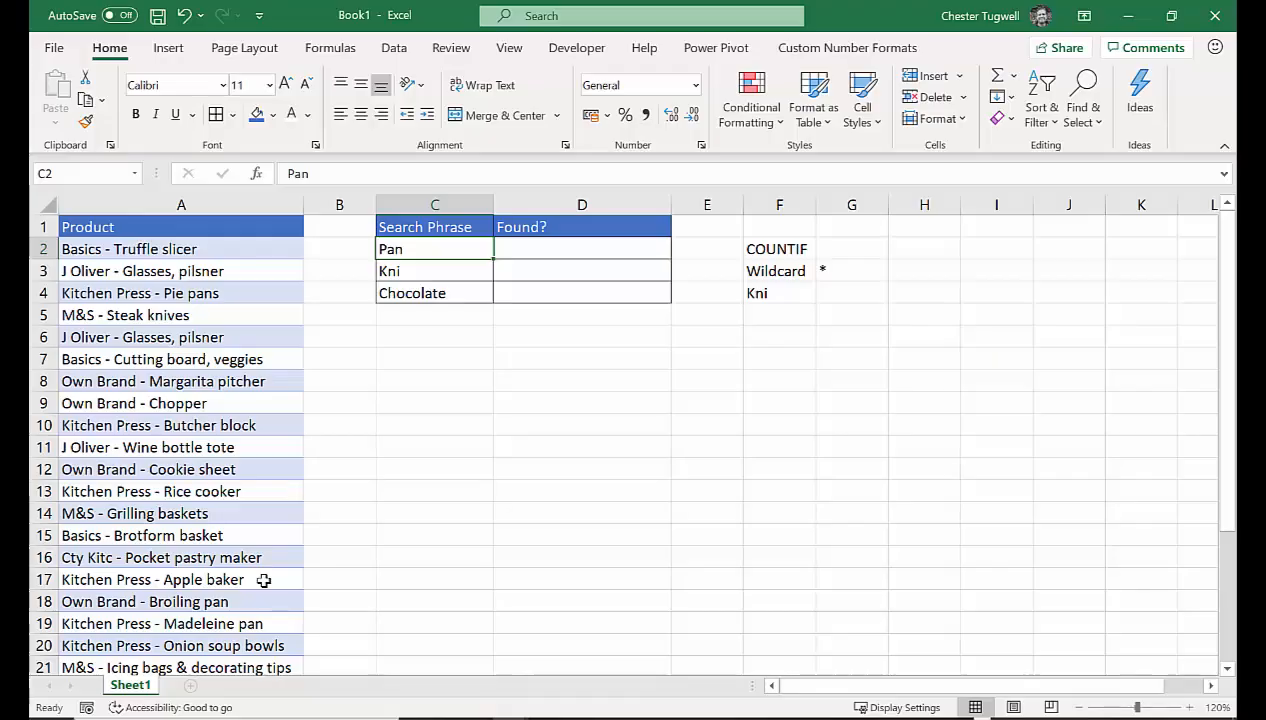
pyautogui.moveTo(746, 345)
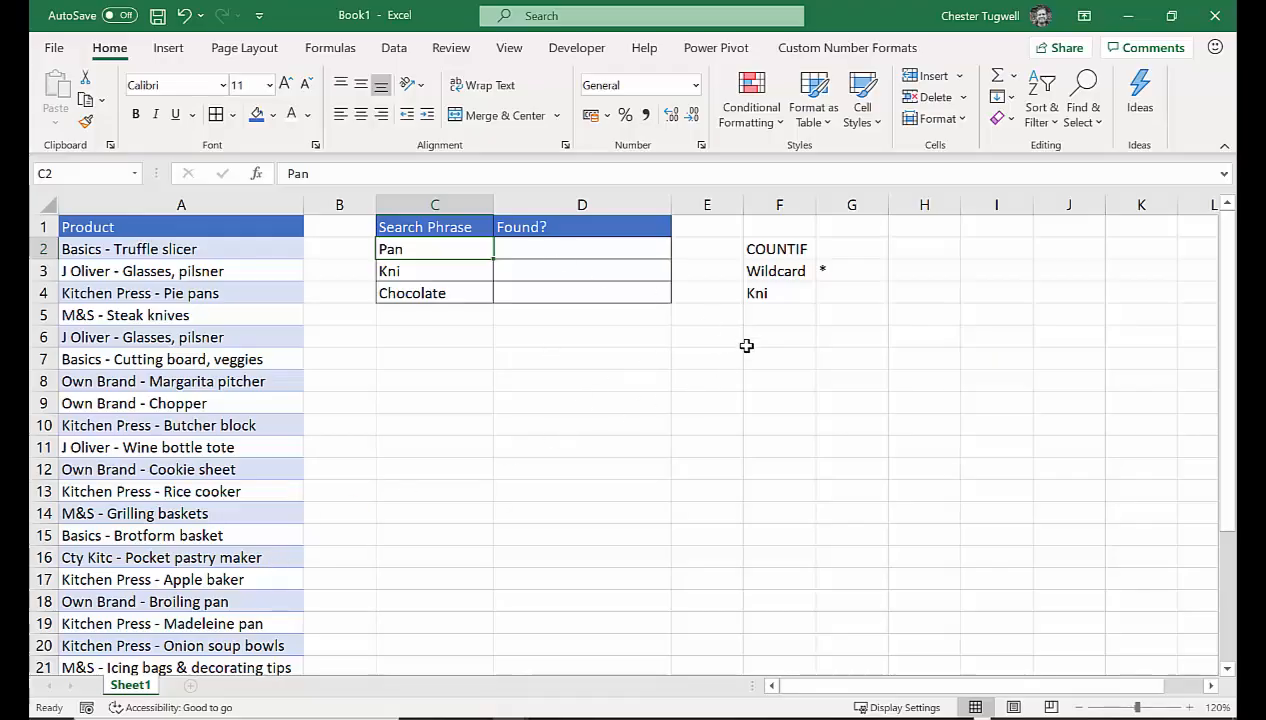
pyautogui.click(779, 248)
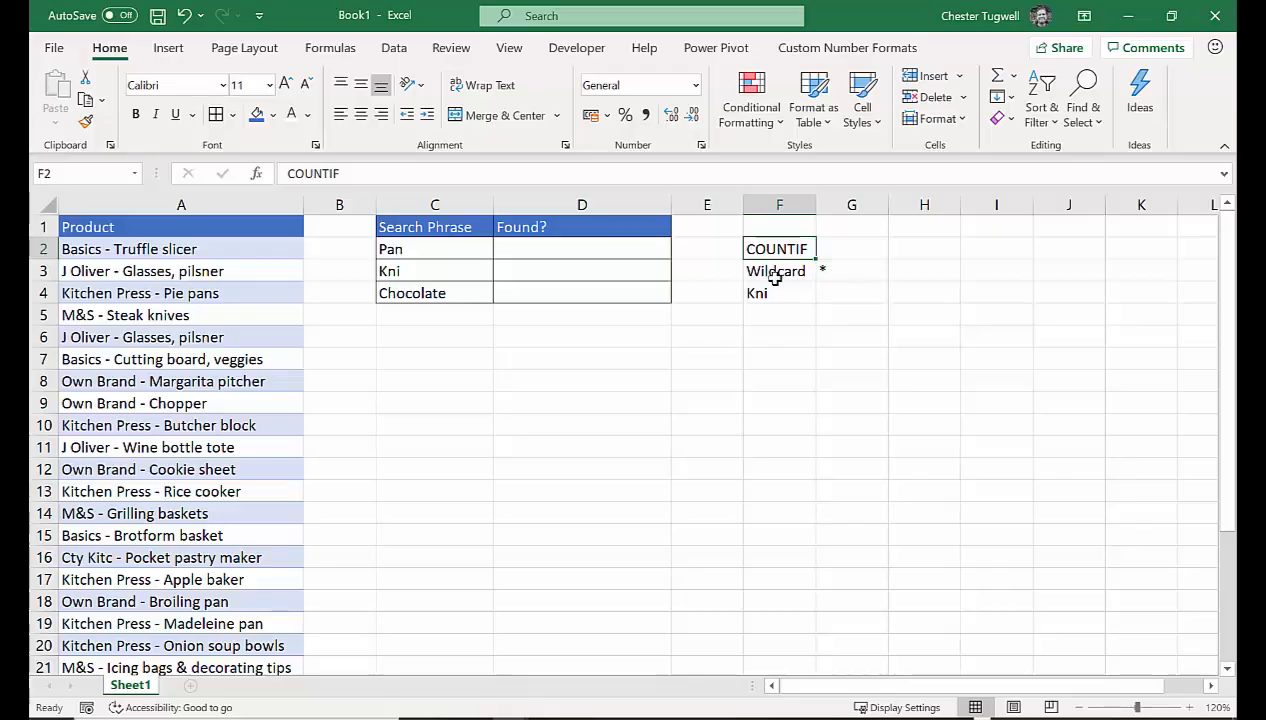
pyautogui.click(777, 270)
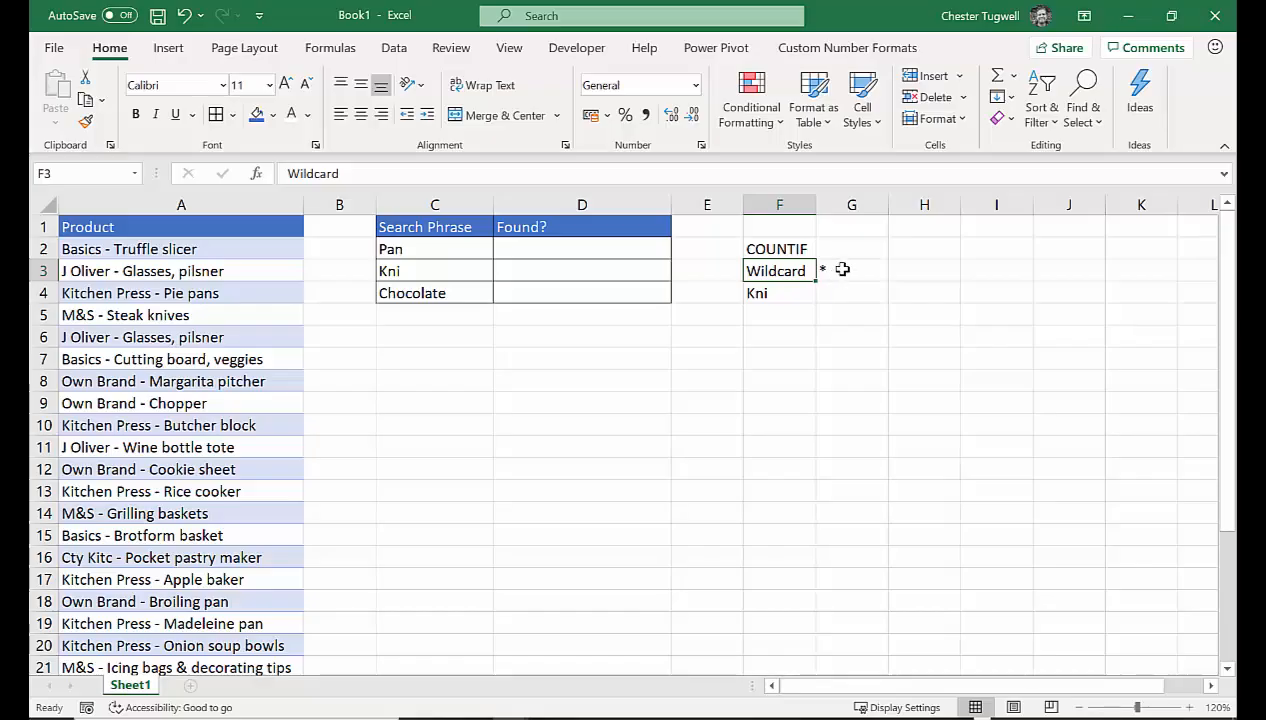
pyautogui.click(851, 270)
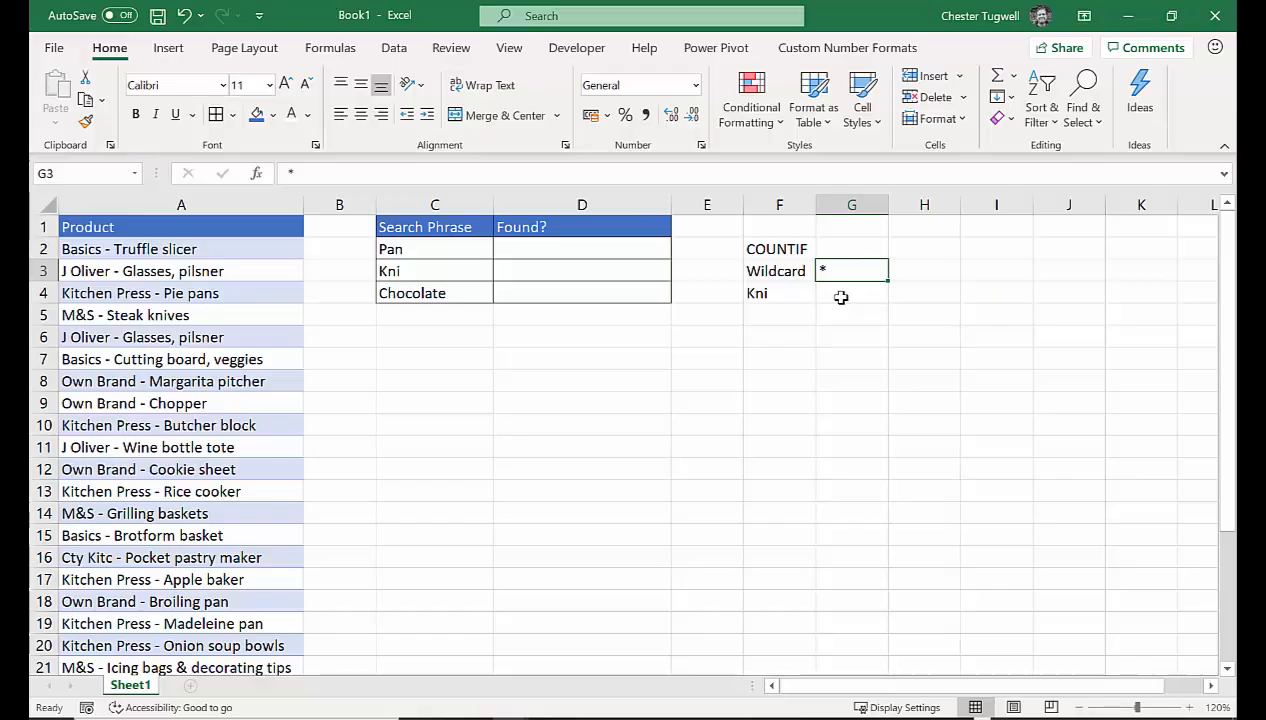
pyautogui.moveTo(832, 286)
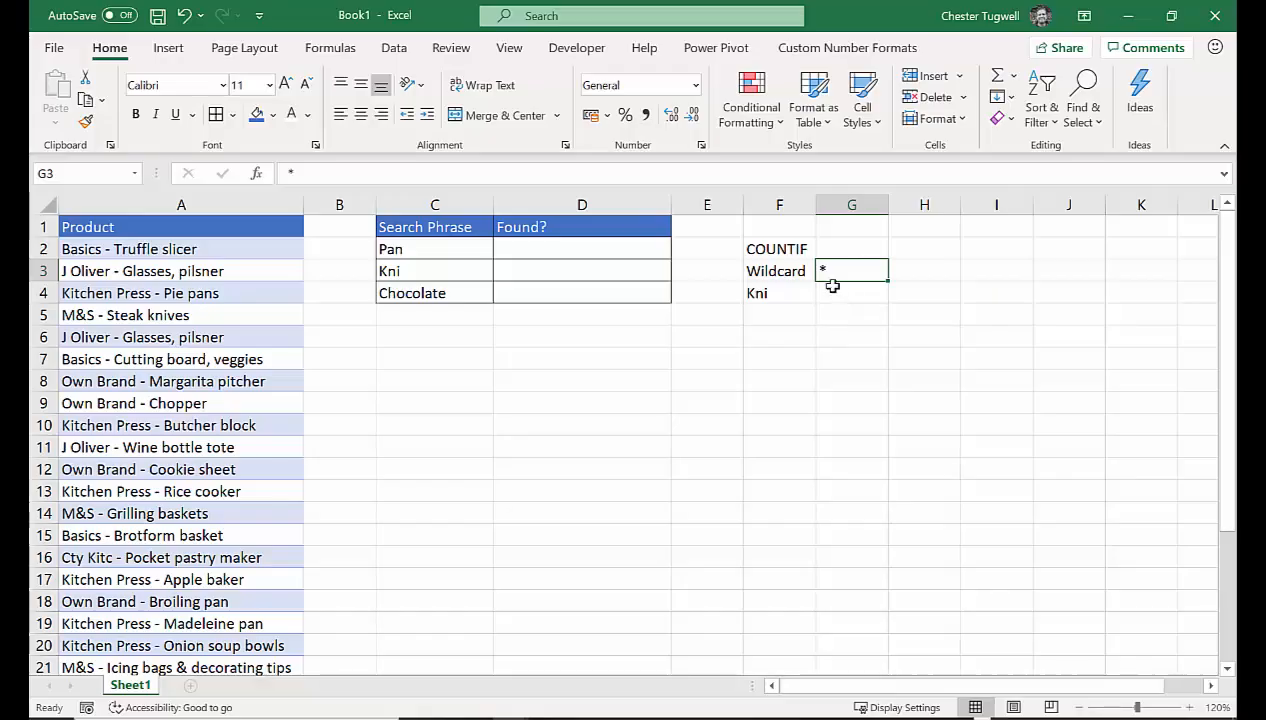
pyautogui.moveTo(840, 269)
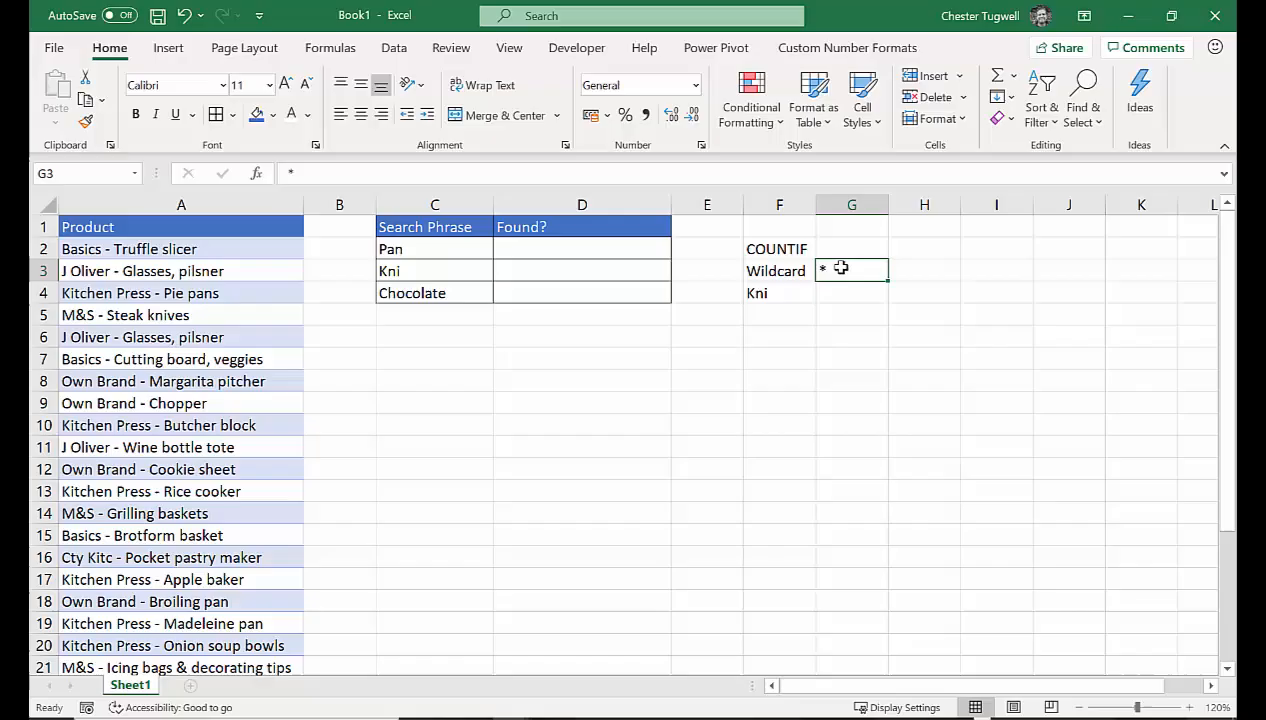
pyautogui.moveTo(781, 301)
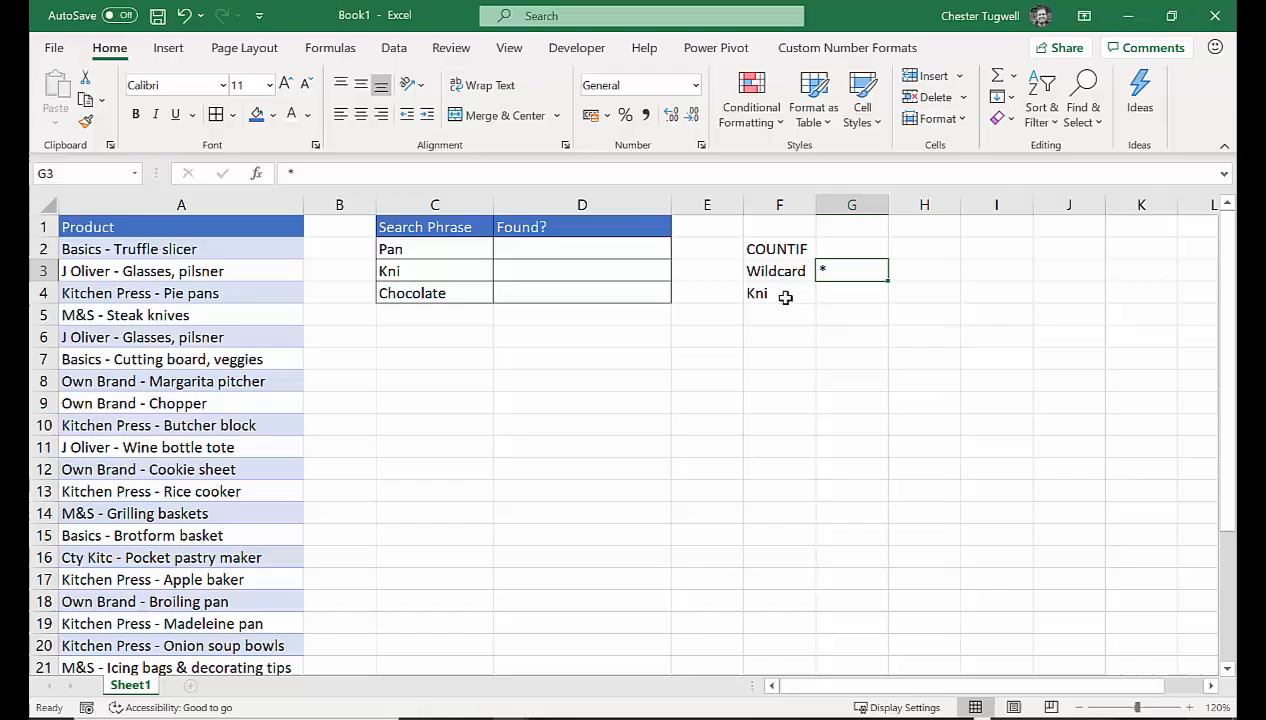
pyautogui.moveTo(781, 291)
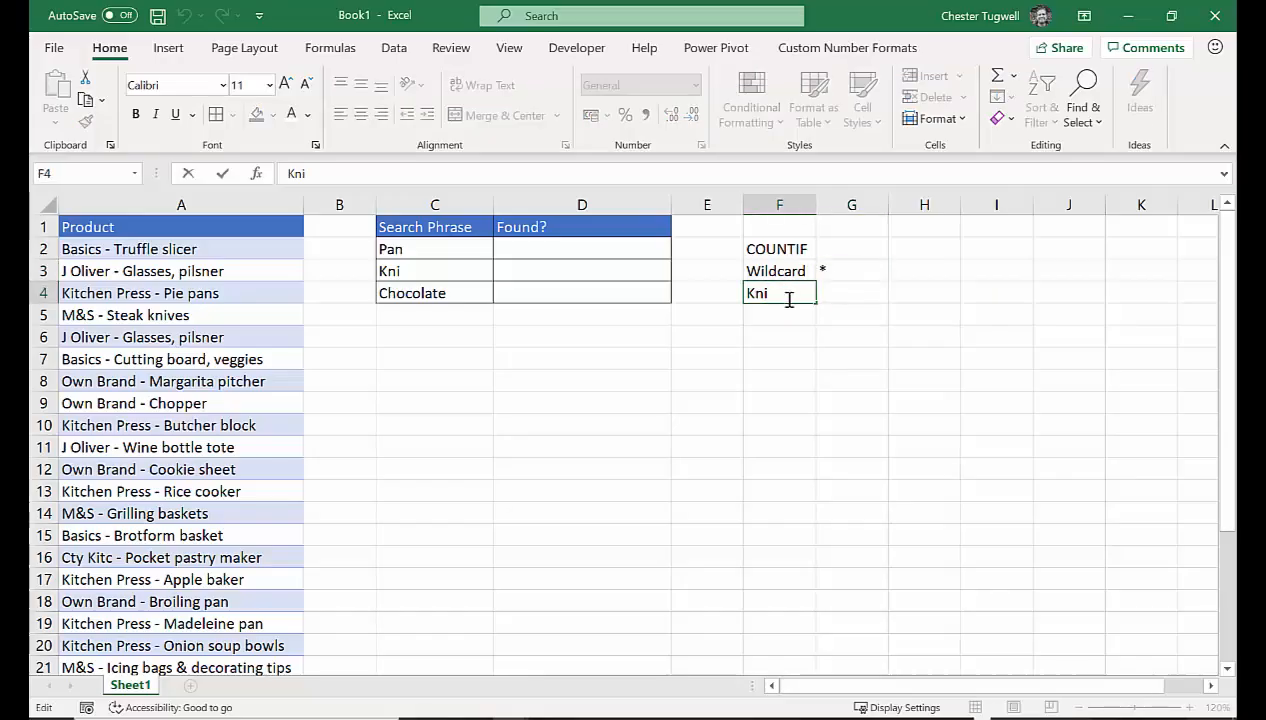
pyautogui.write('*')
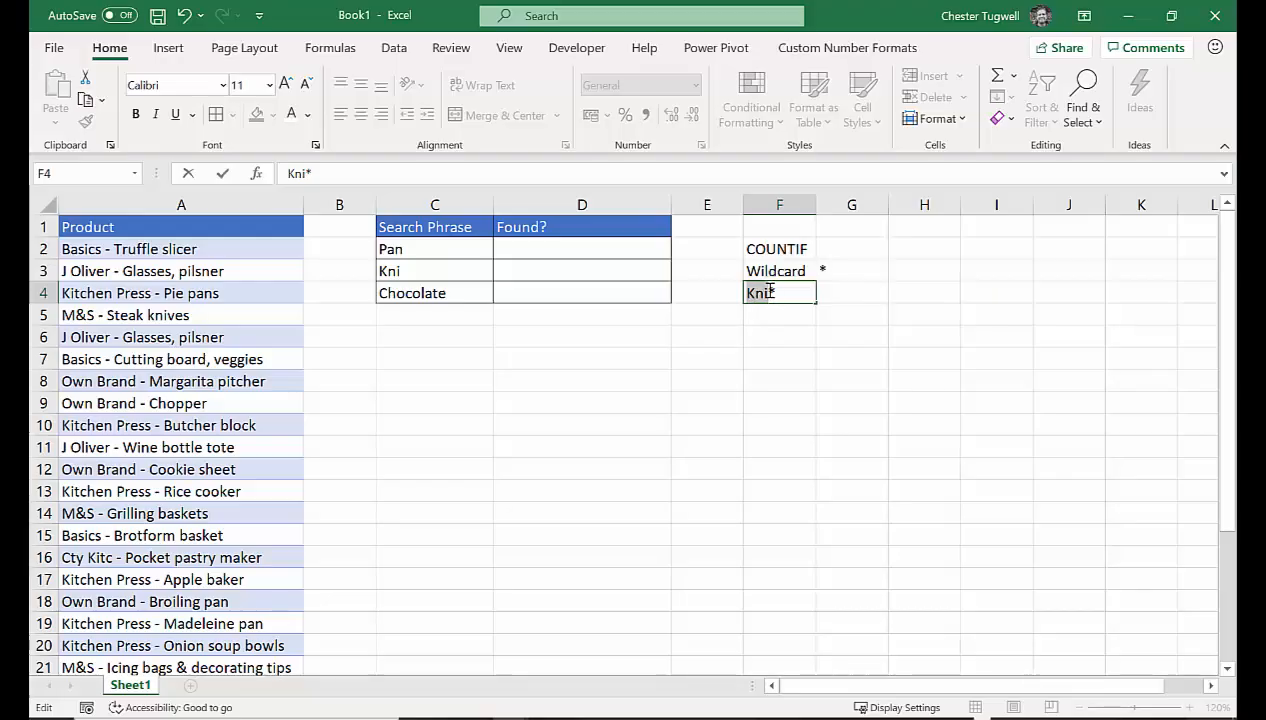
pyautogui.rightClick(766, 292)
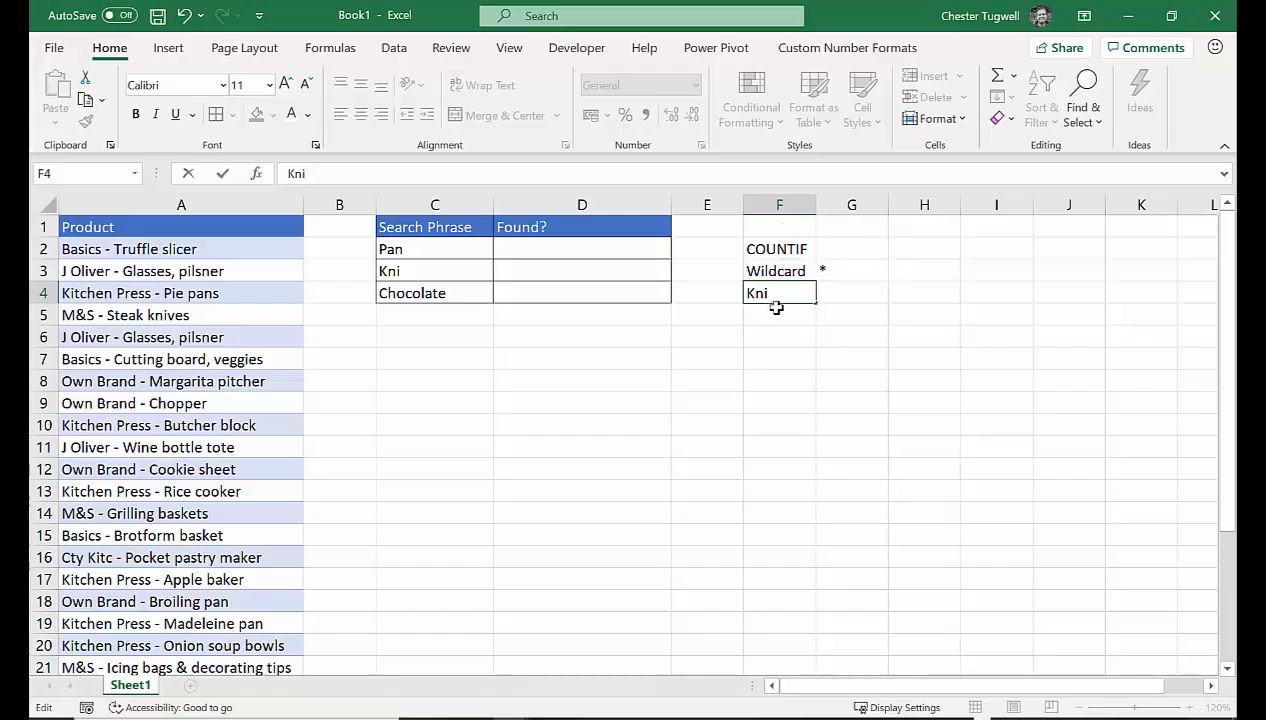
pyautogui.moveTo(751, 311)
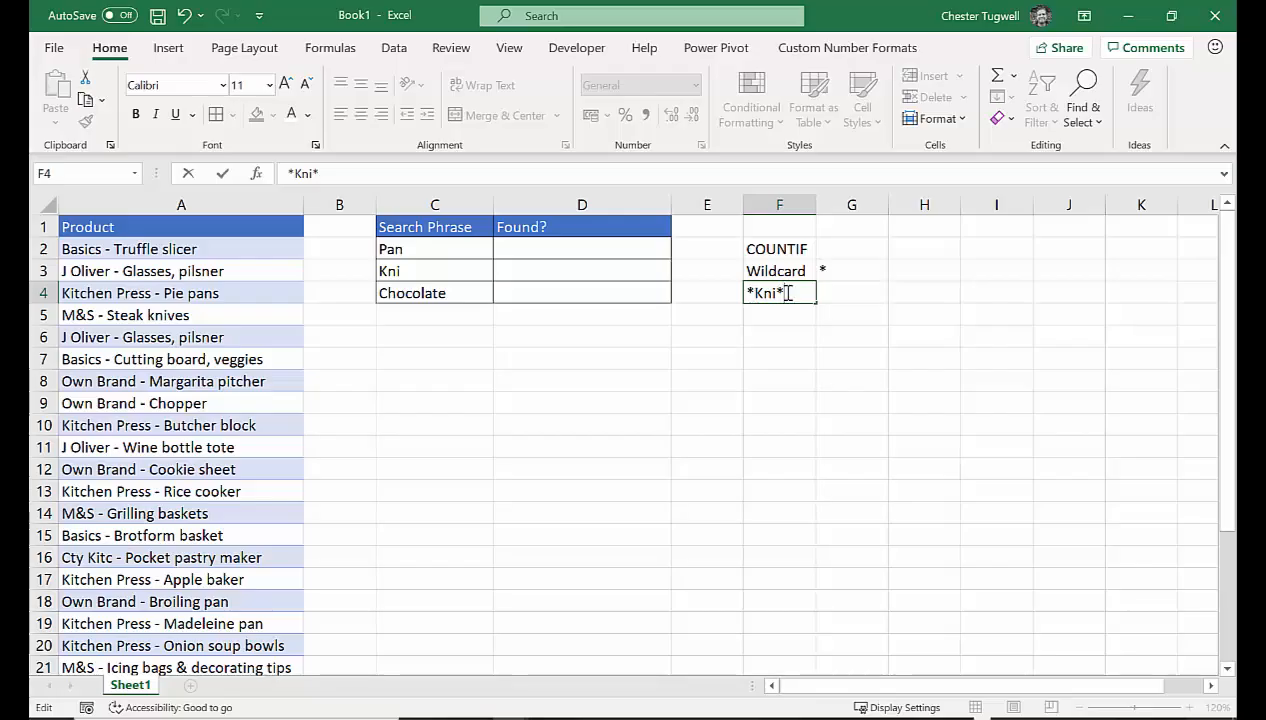
# Step: Enter =COUNTIF($A$2:$A$28,"*"&C2&"*") in D2, returning 5 matches for Pan
pyautogui.click(547, 249)
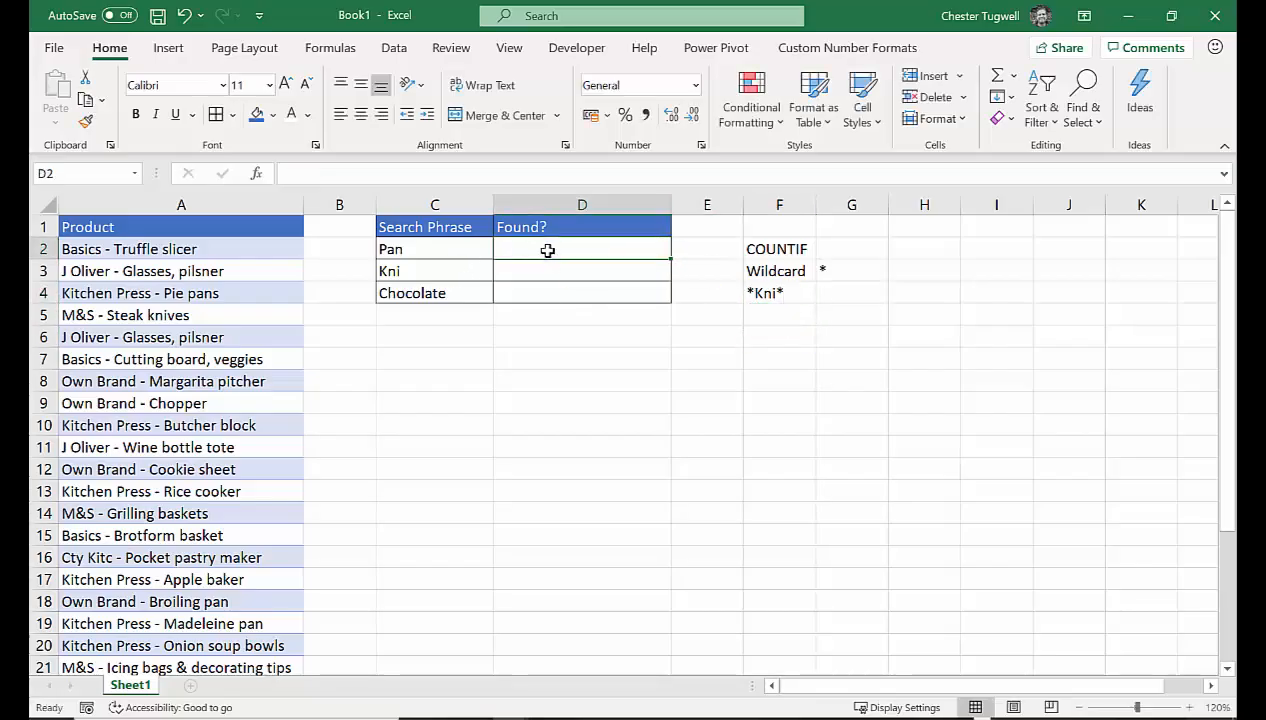
pyautogui.write('=co')
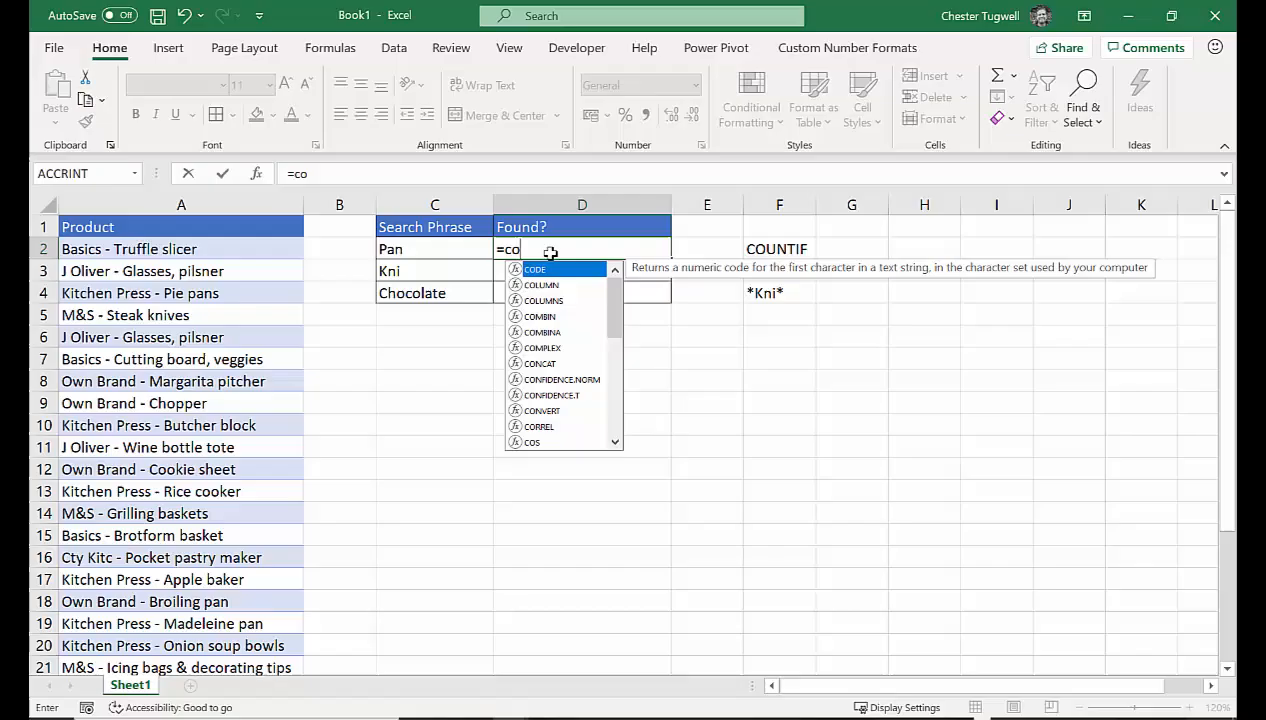
pyautogui.write('un')
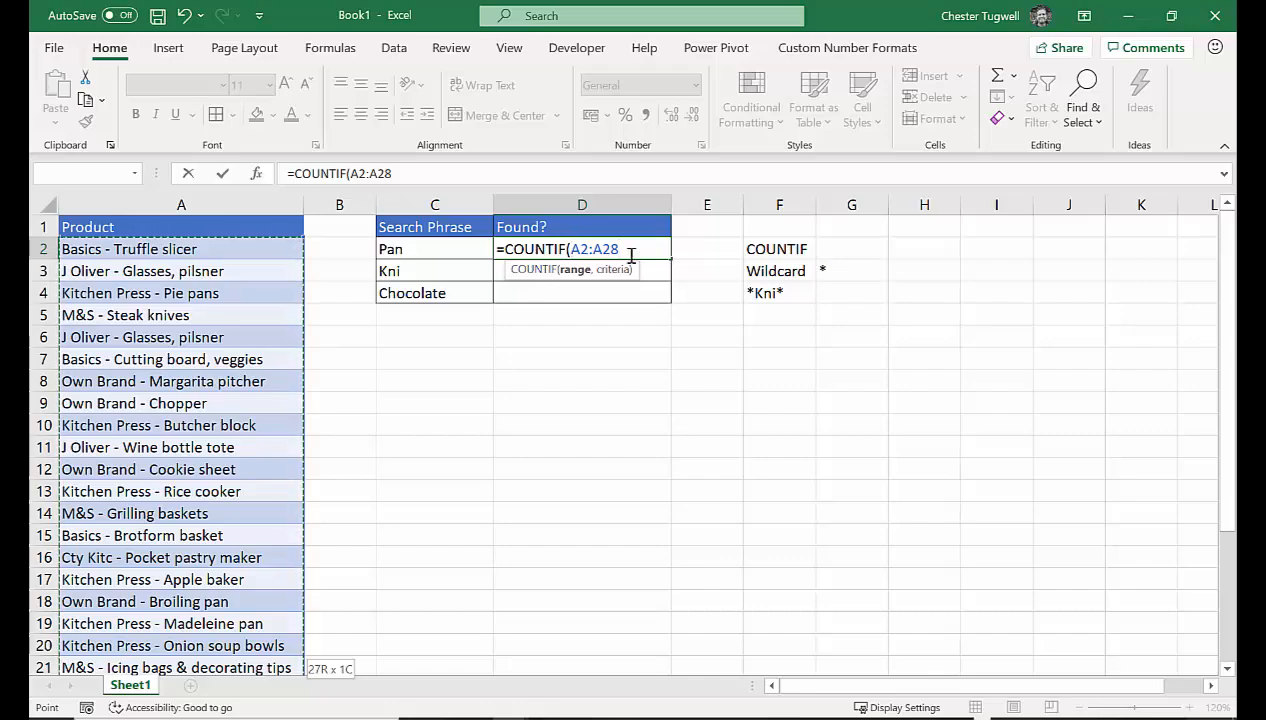
pyautogui.press('F4')
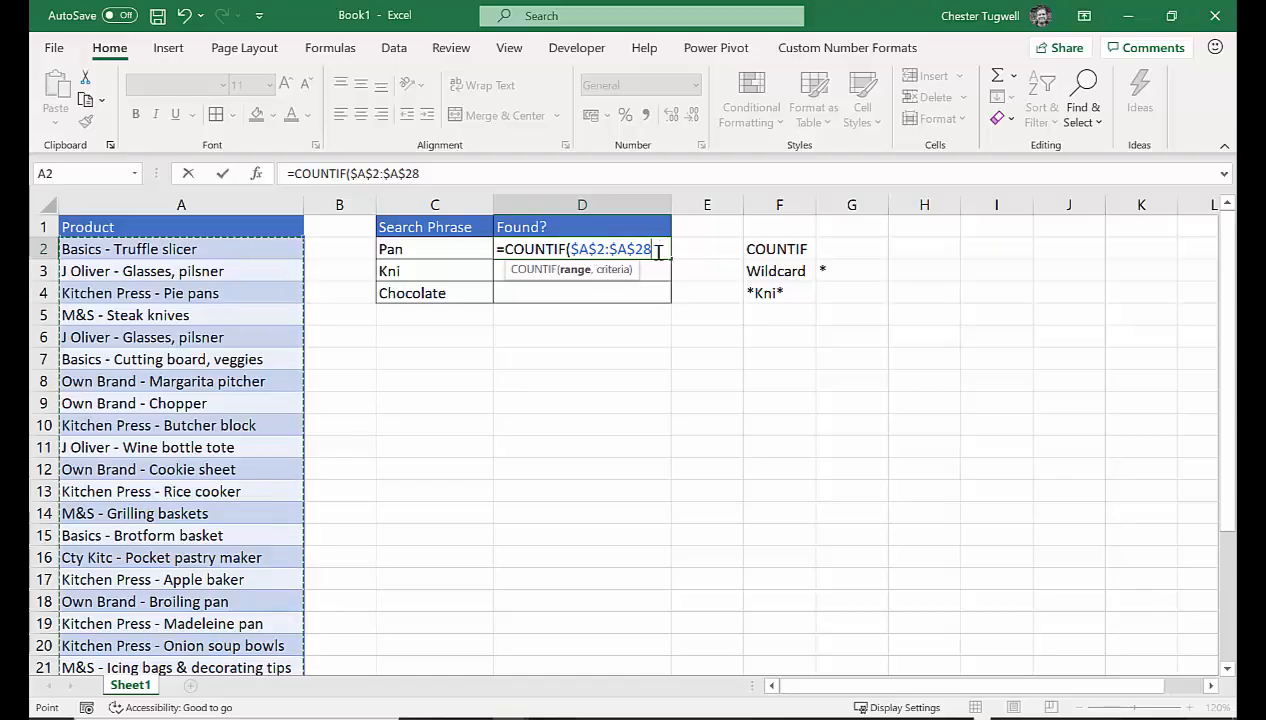
pyautogui.write(',')
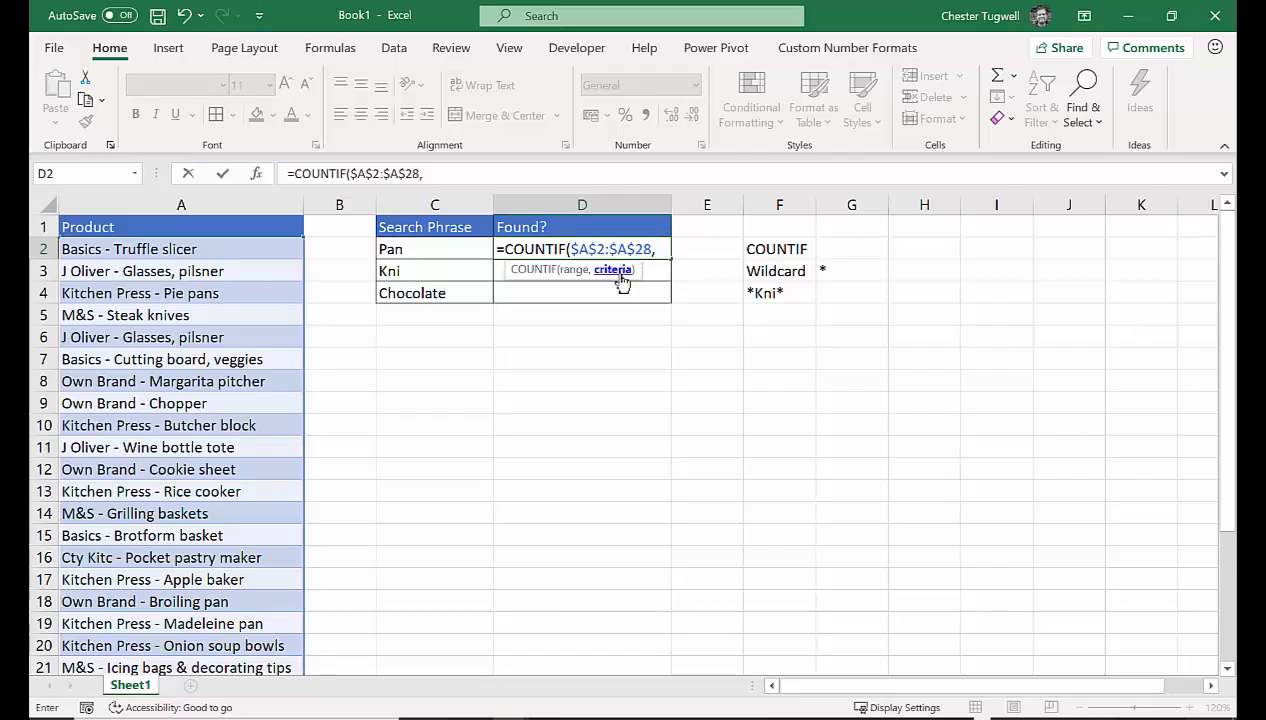
pyautogui.moveTo(777, 293)
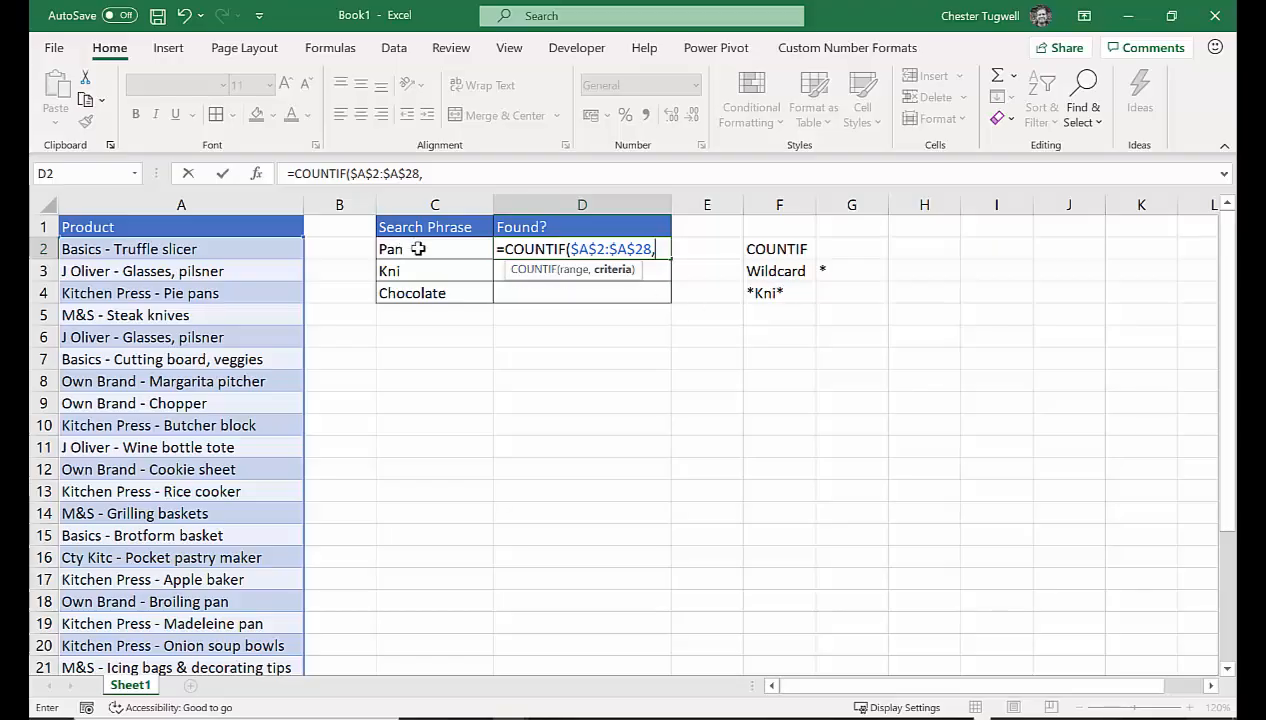
pyautogui.write('"')
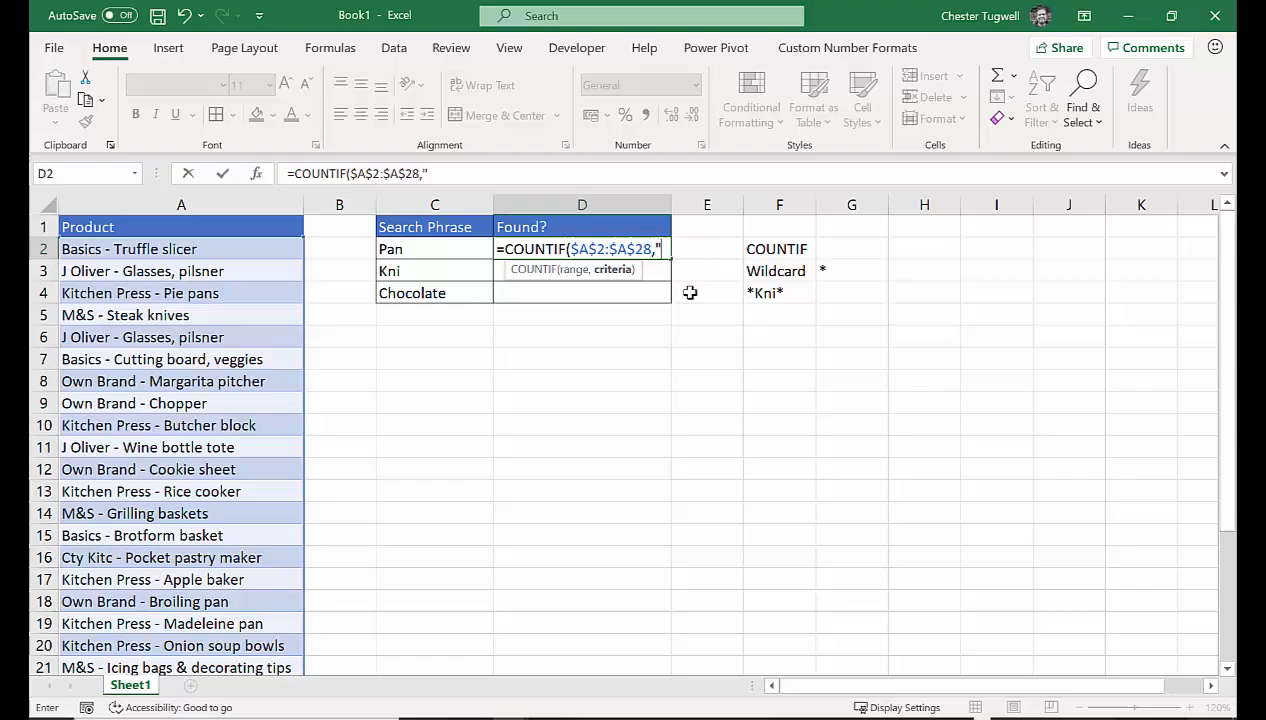
pyautogui.write('*"')
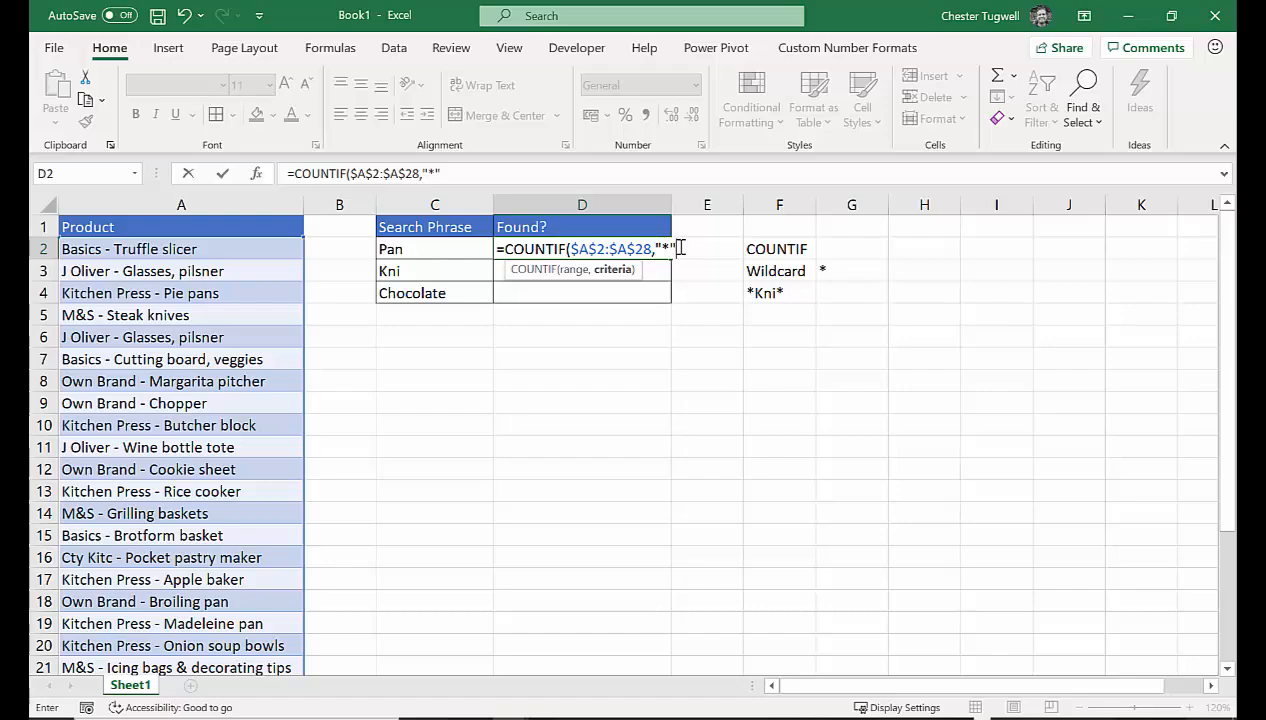
pyautogui.write('&')
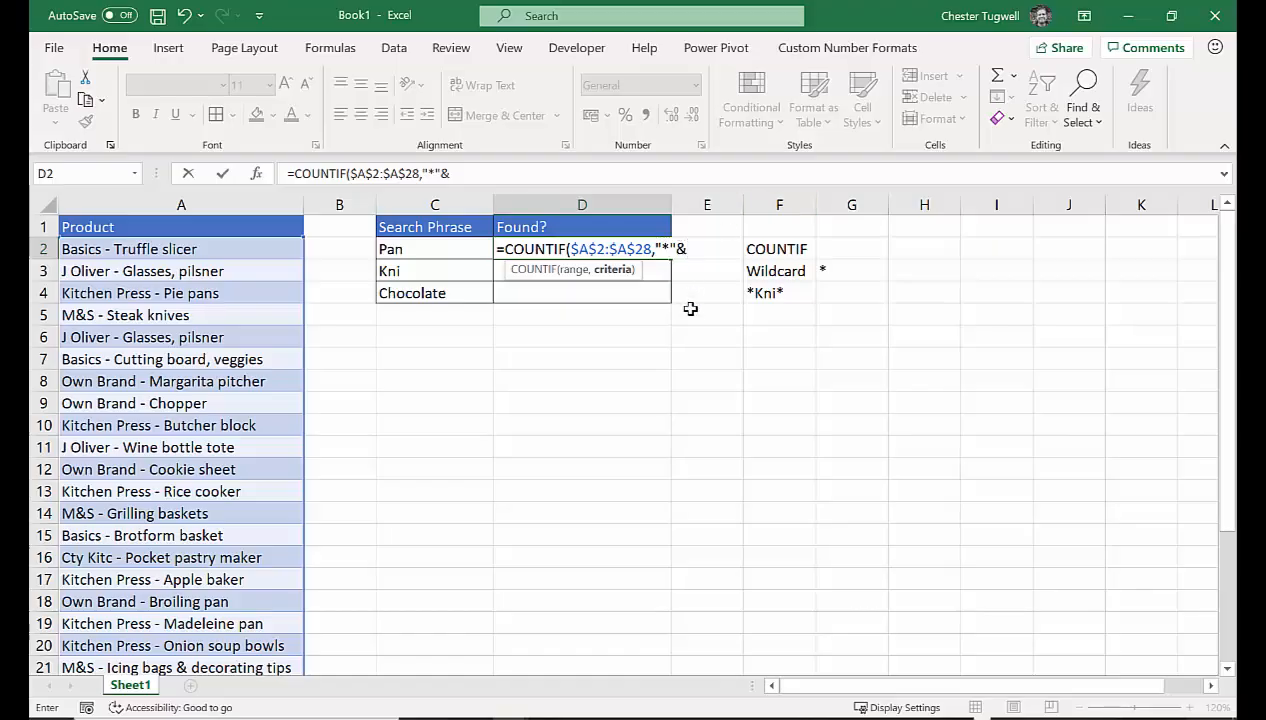
pyautogui.moveTo(464, 263)
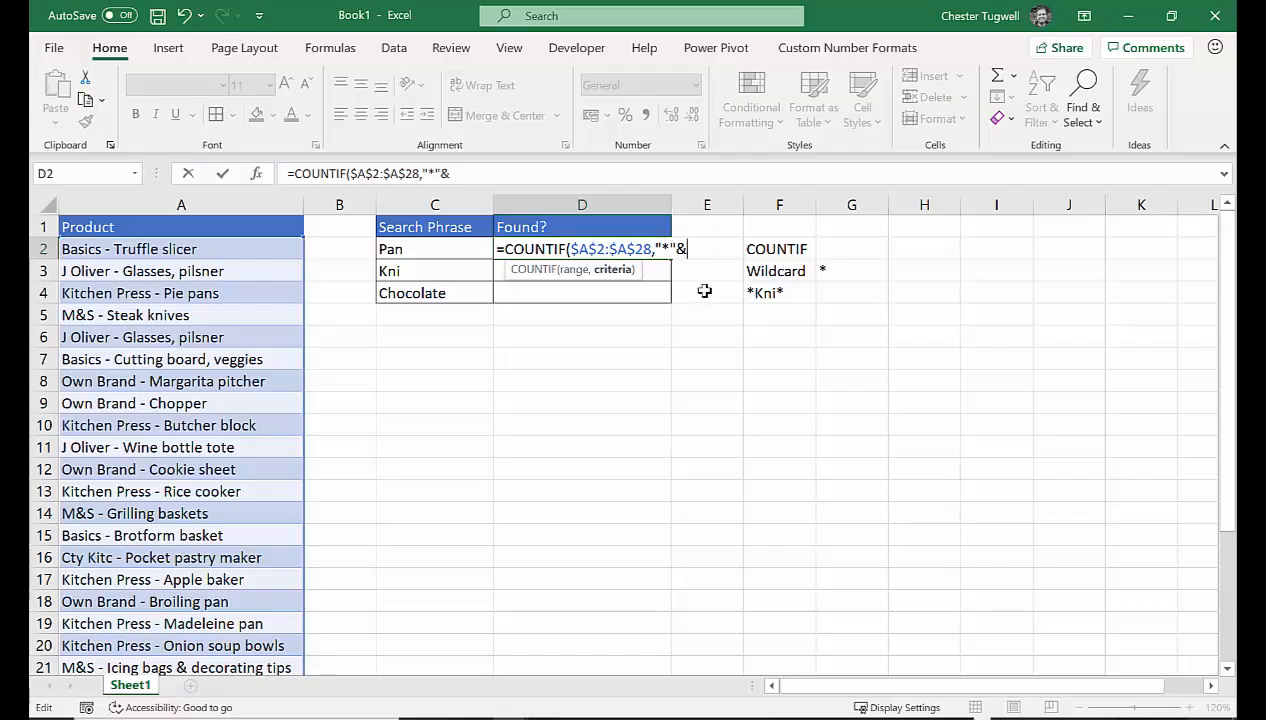
pyautogui.click(433, 248)
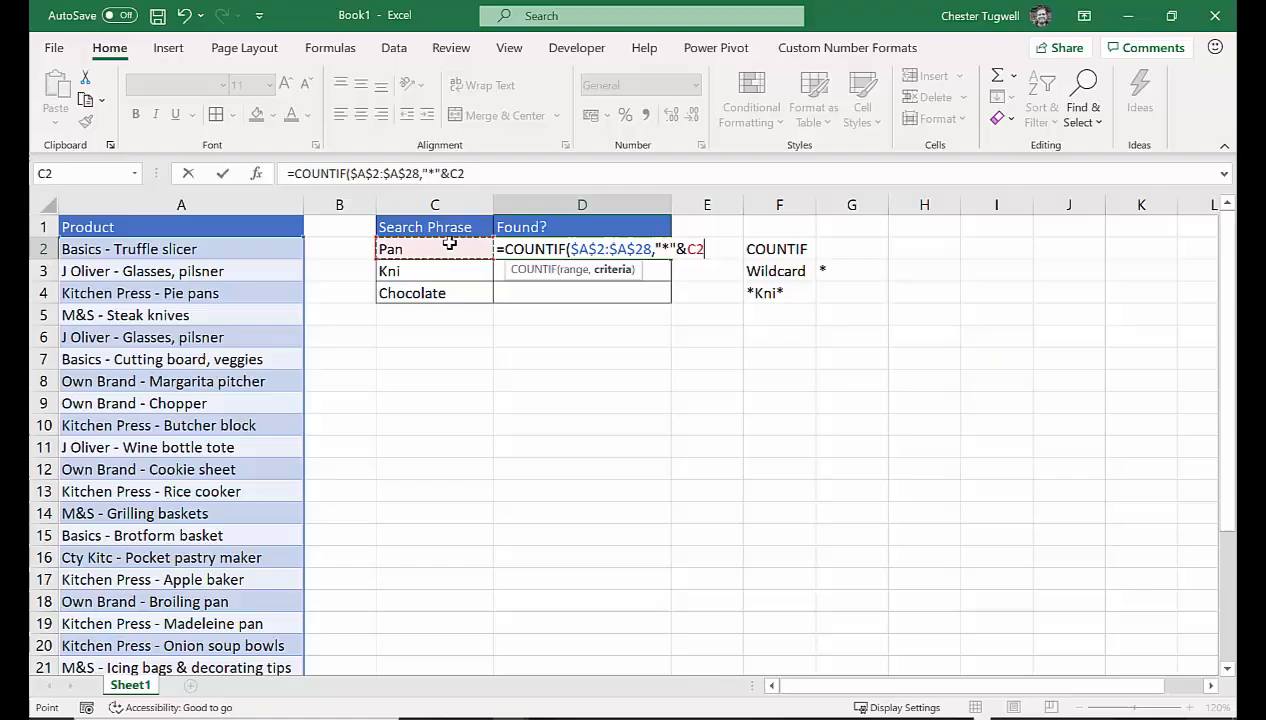
pyautogui.write('&"')
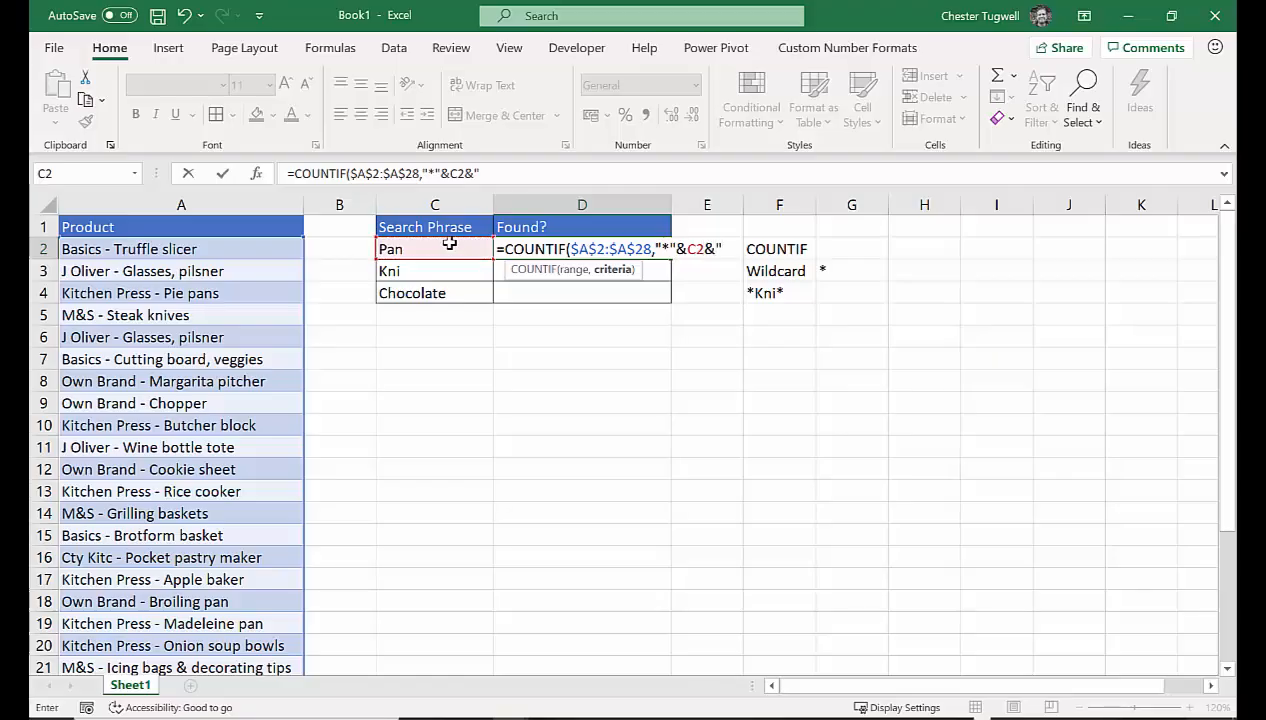
pyautogui.write('&"*"')
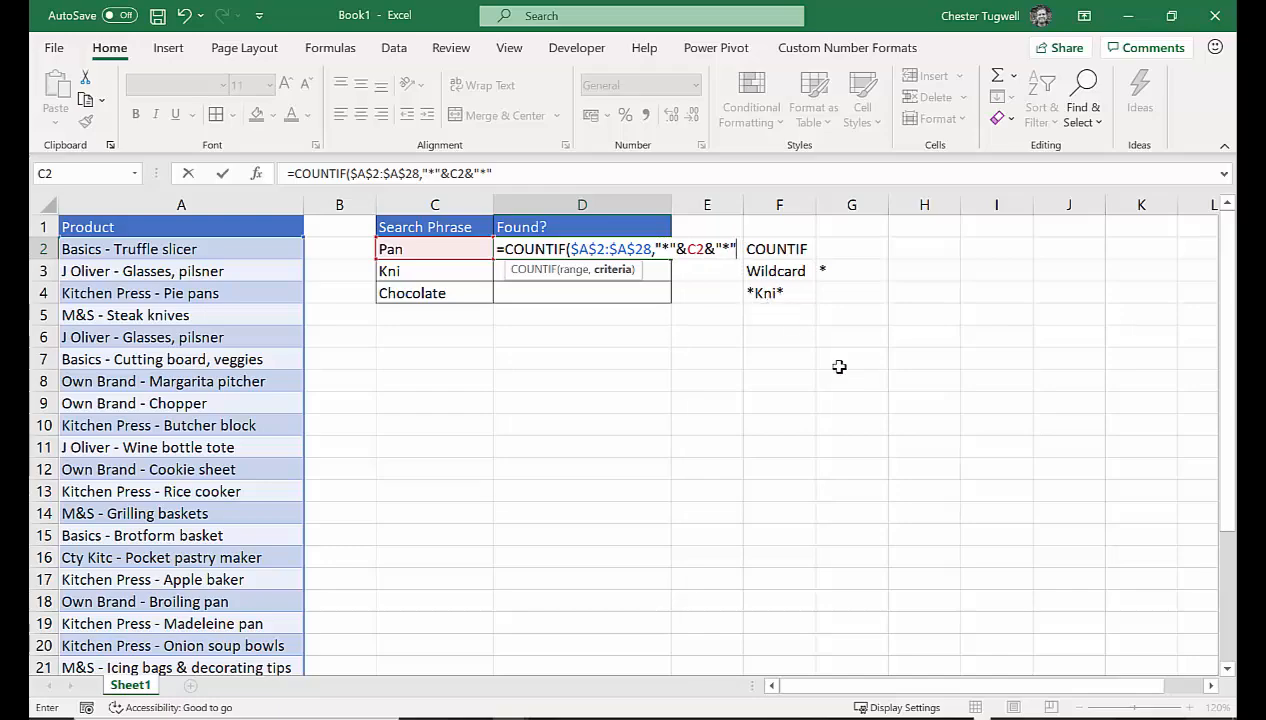
pyautogui.write(')')
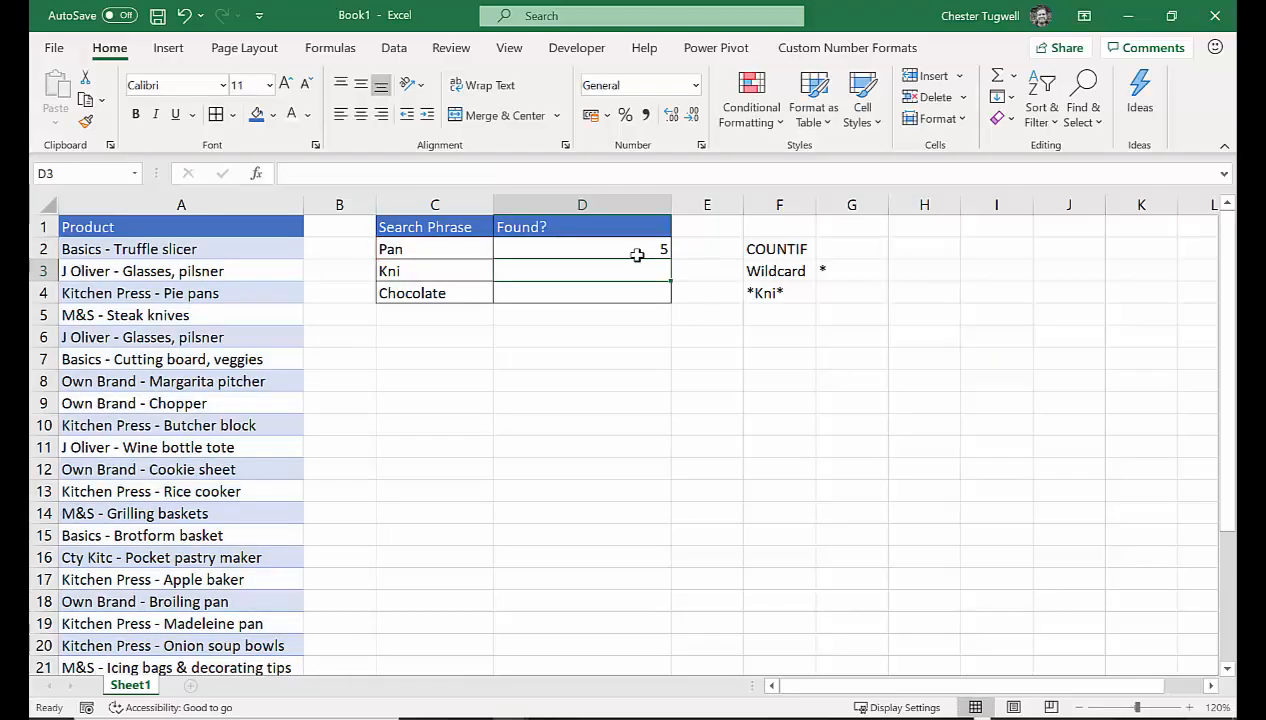
# Step: Fill the D2 count formula down to D4, giving 2 for Kni and 0 for Chocolate
pyautogui.click(582, 249)
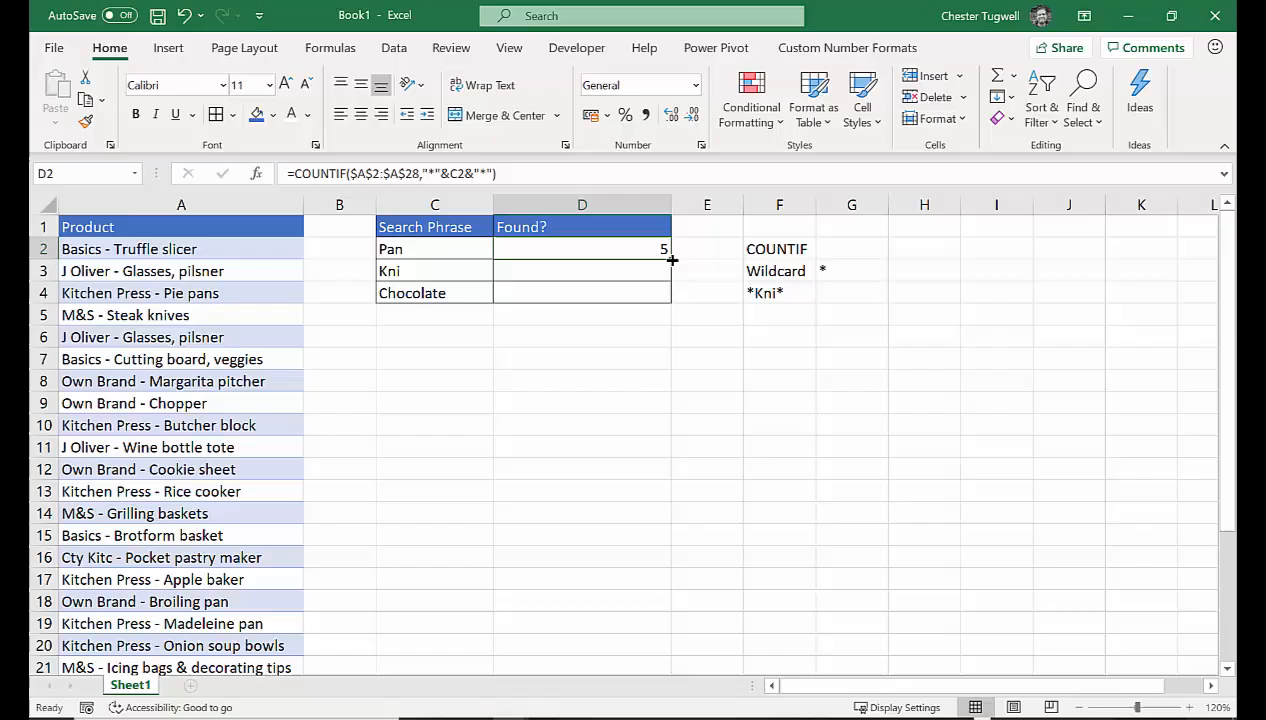
pyautogui.moveTo(671, 261); pyautogui.dragTo(671, 293)
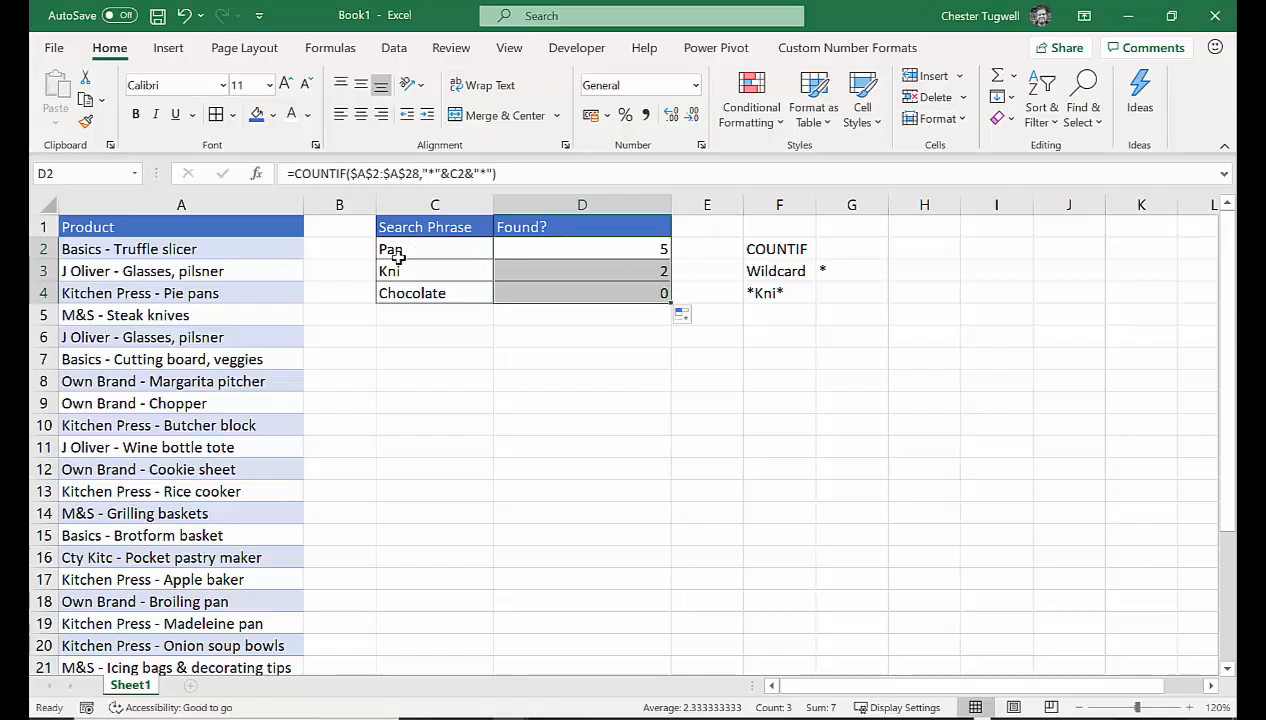
pyautogui.moveTo(113, 347)
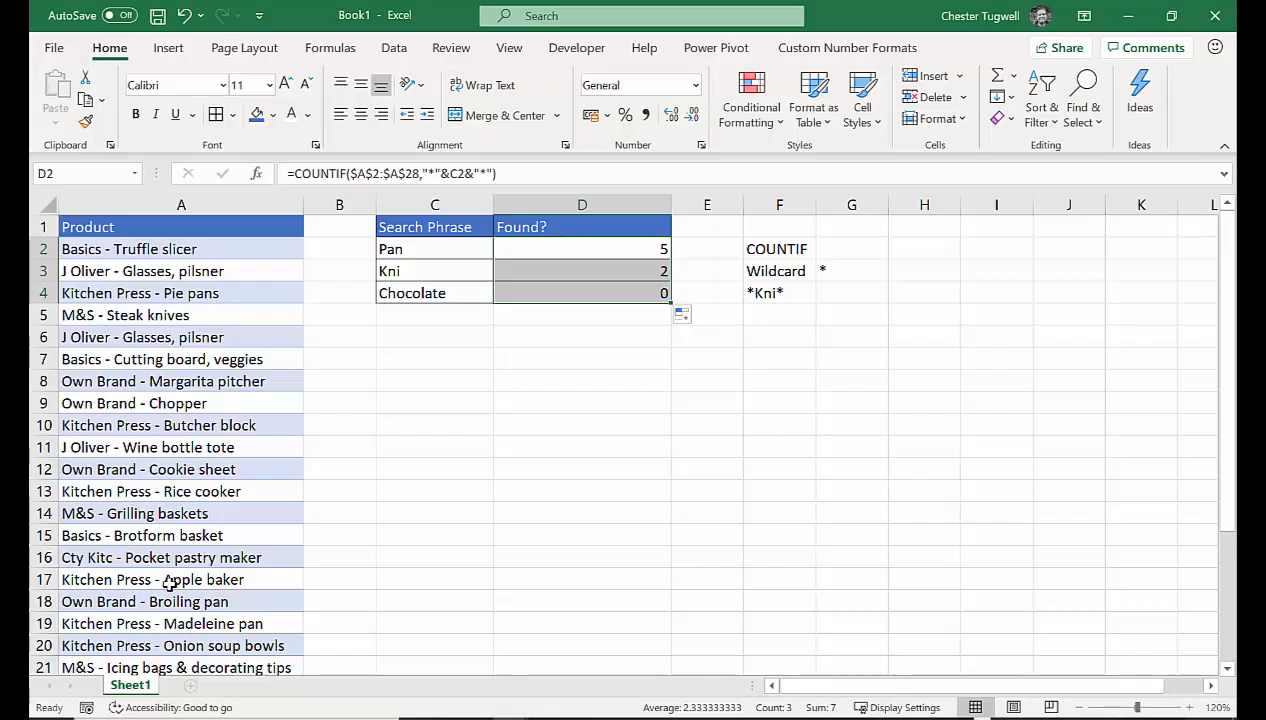
pyautogui.moveTo(399, 276)
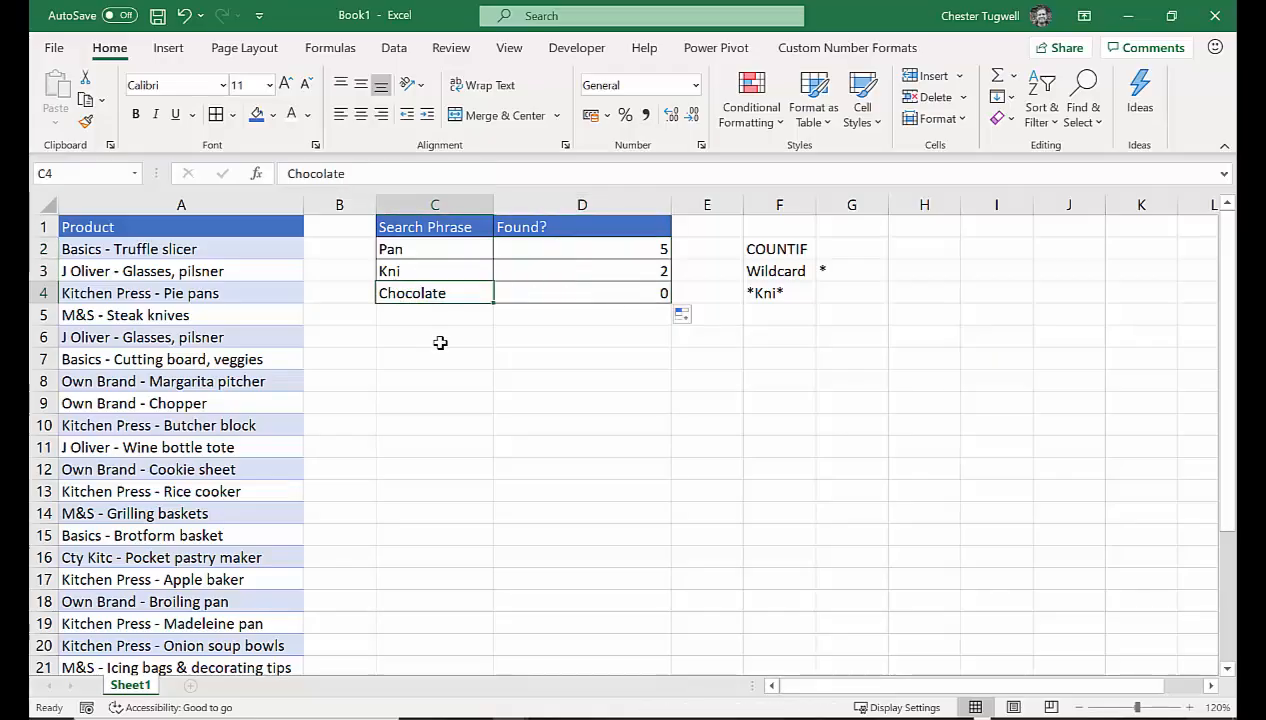
pyautogui.click(581, 249)
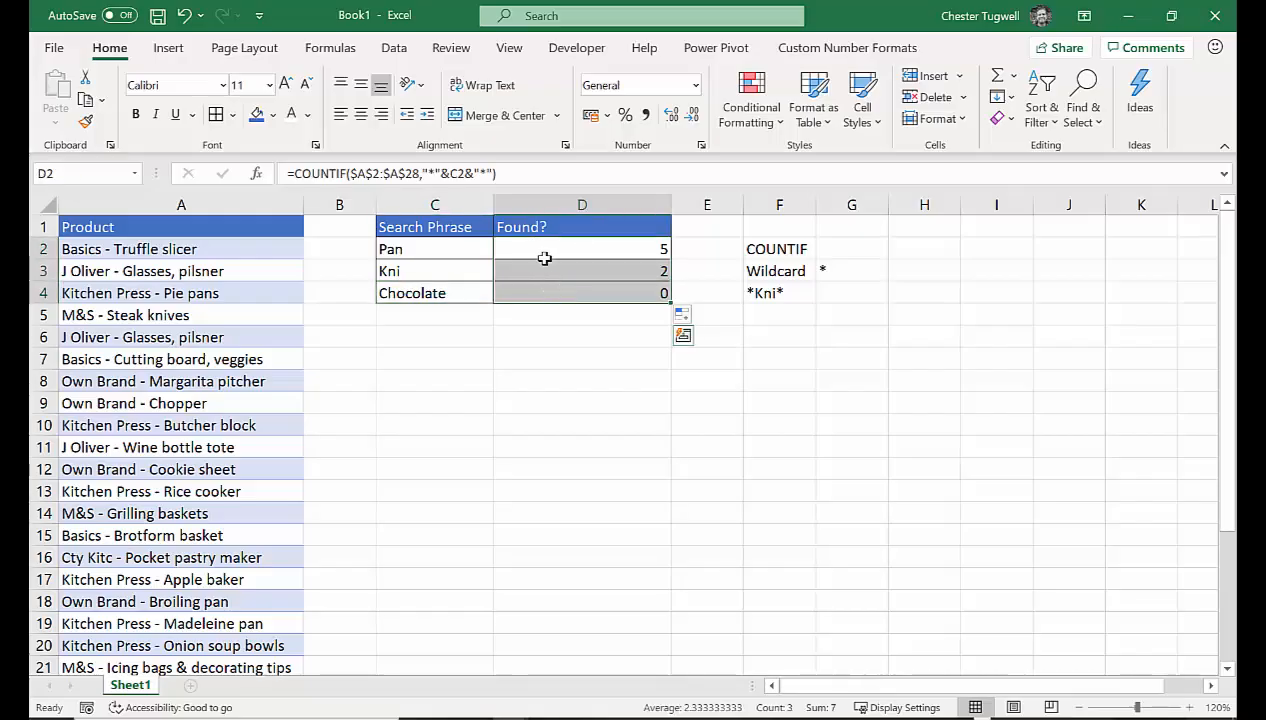
pyautogui.moveTo(484, 306)
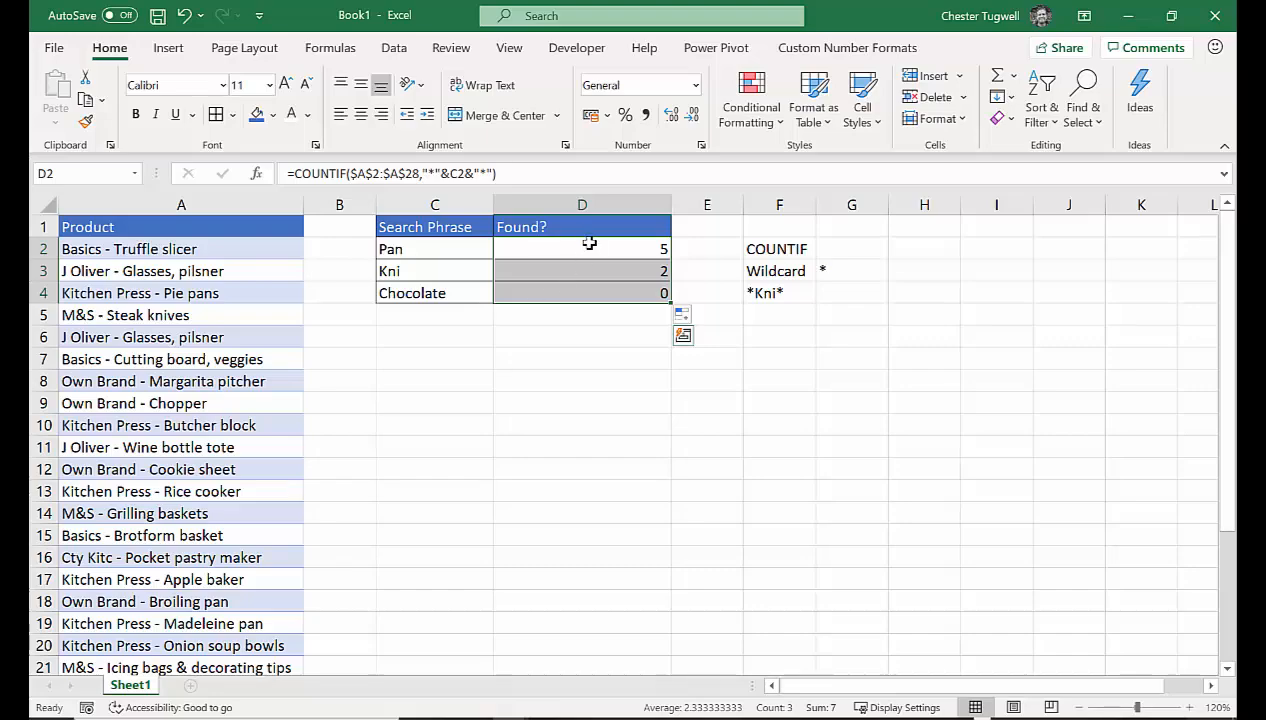
# Step: Append >0 to the count formula for D2:D4, showing TRUE, TRUE and FALSE
pyautogui.doubleClick(582, 248)
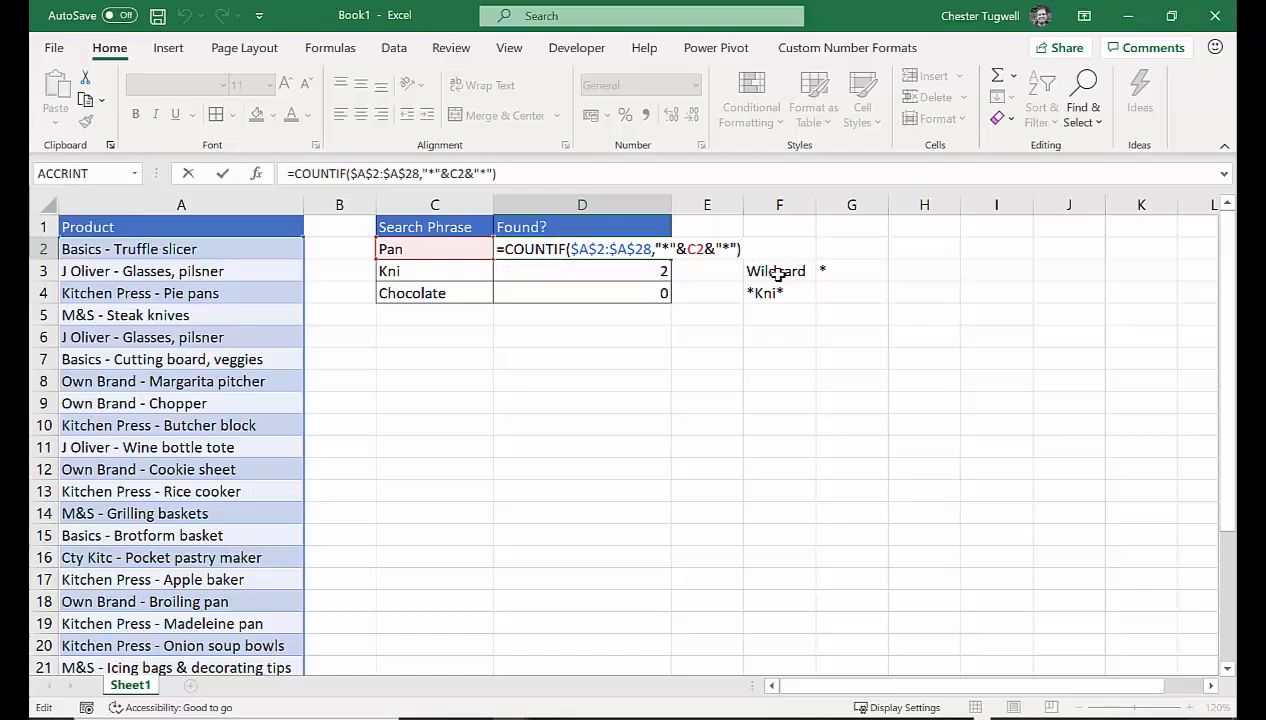
pyautogui.write('>')
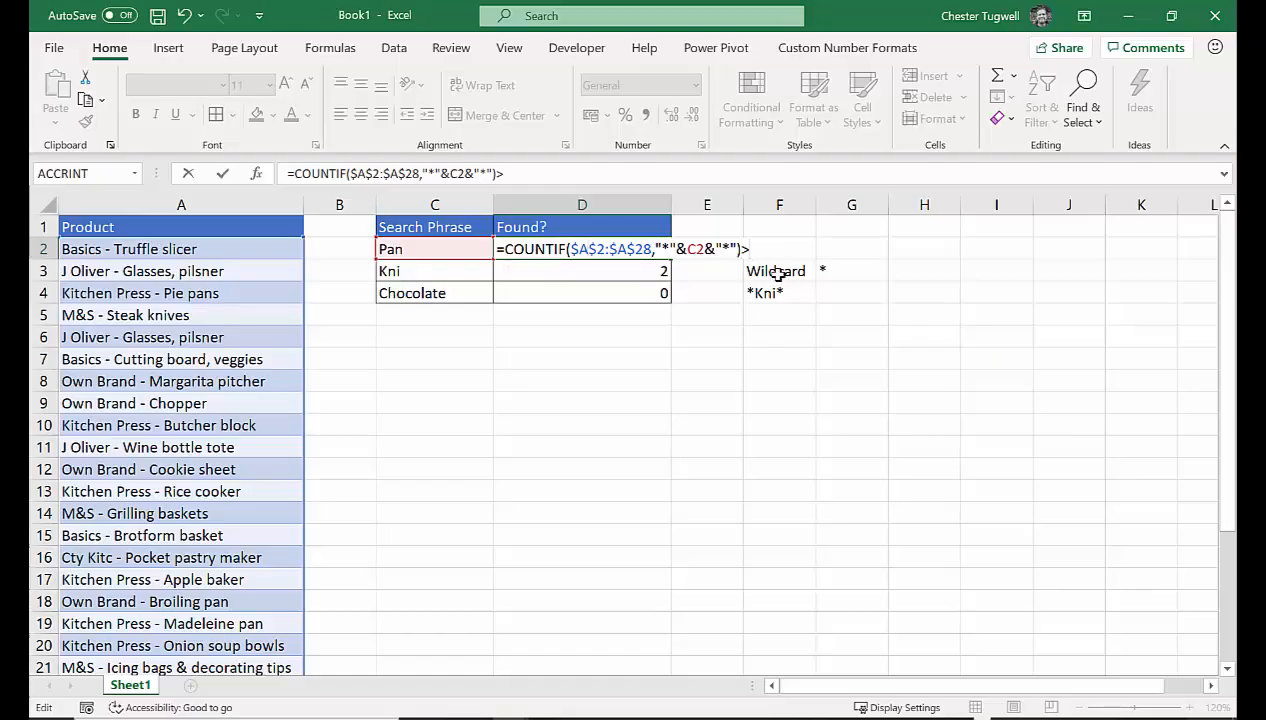
pyautogui.write('0')
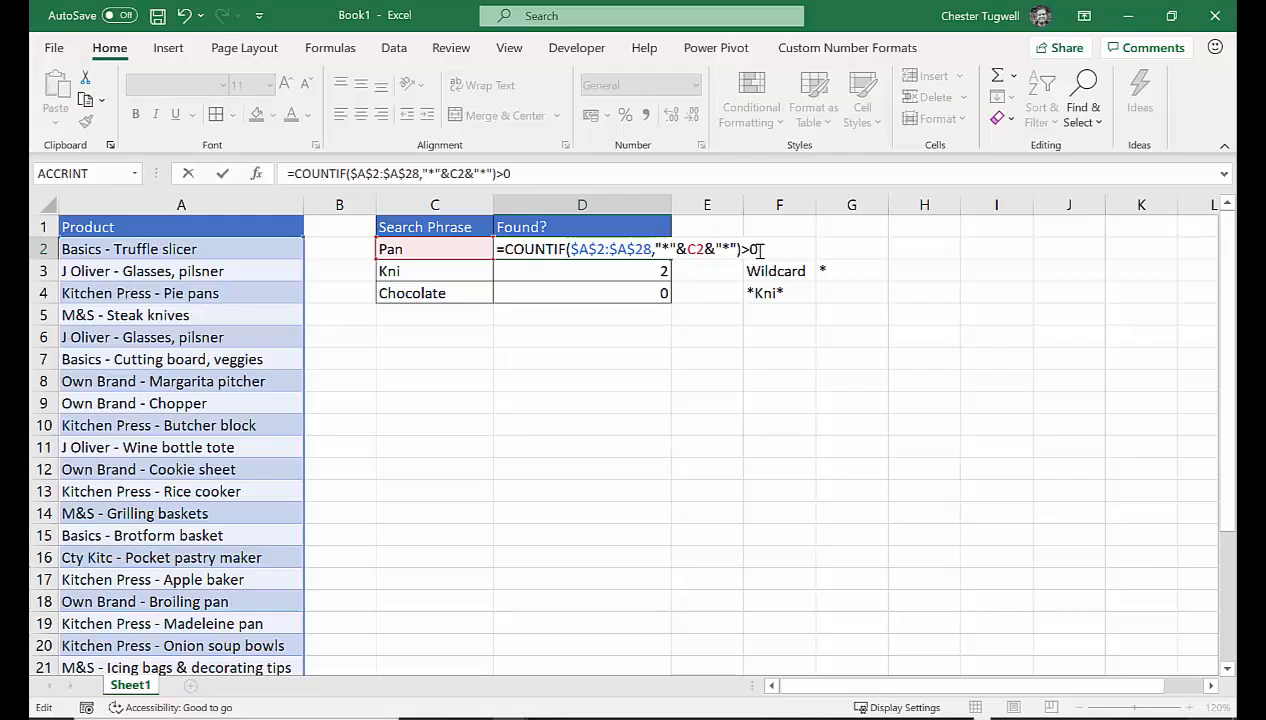
pyautogui.press('Enter')
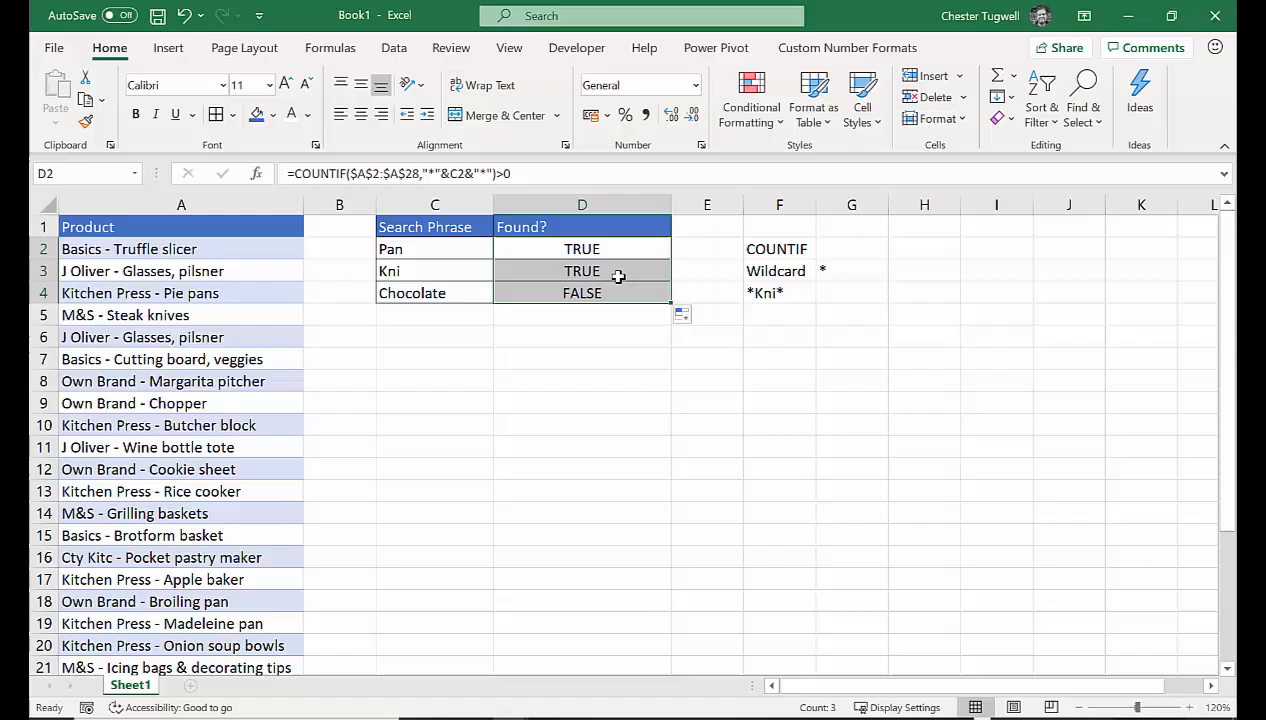
pyautogui.moveTo(435, 248)
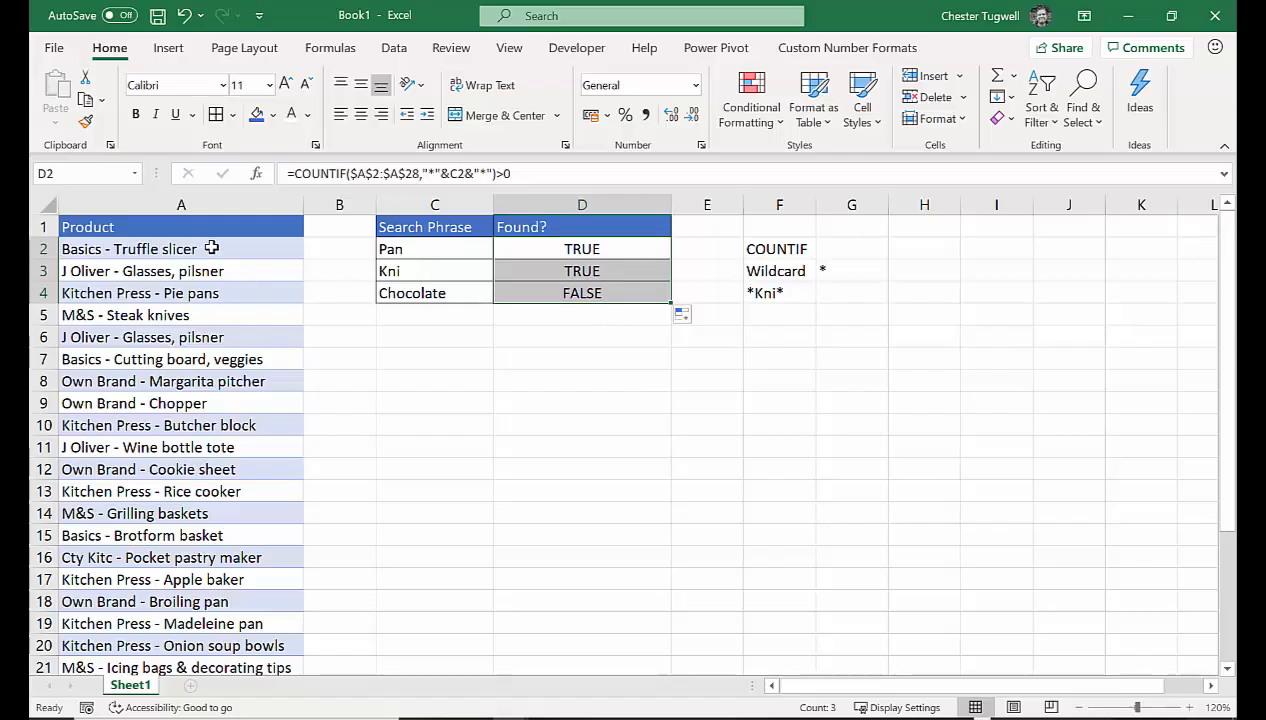
pyautogui.moveTo(712, 285)
pyautogui.write('IF(')
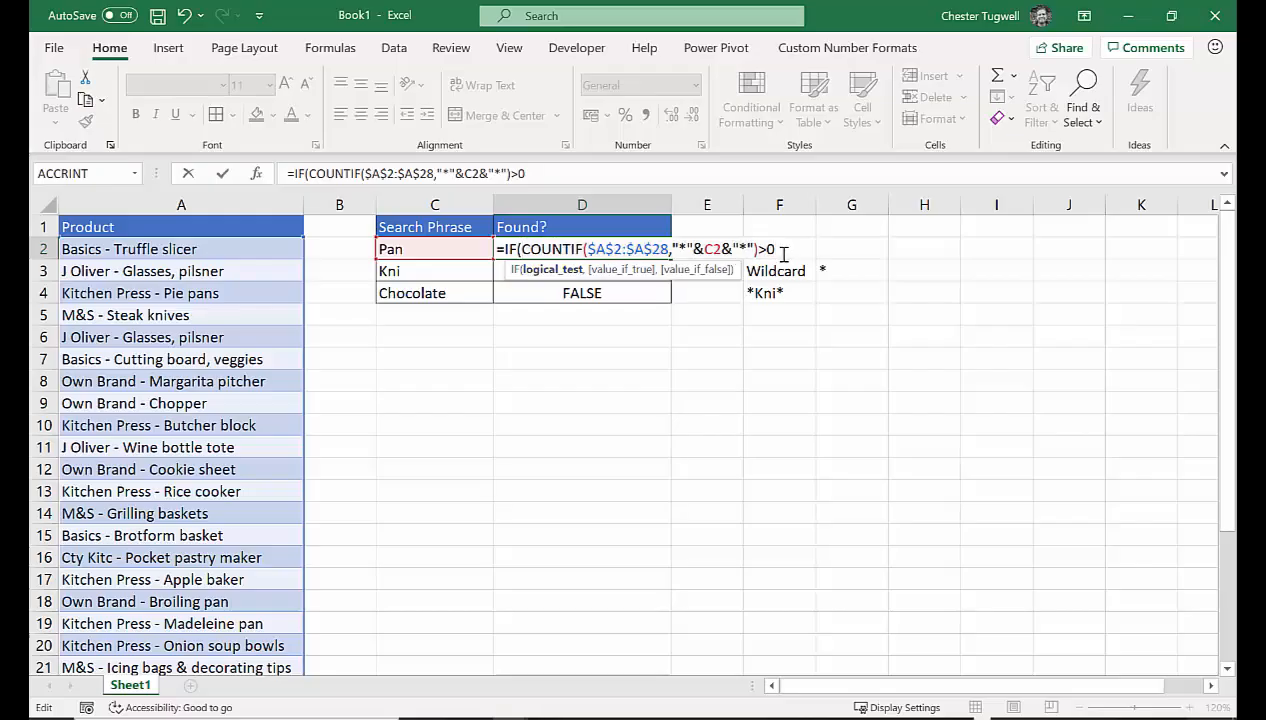
# Step: Add the "Yes" and "No" results to the IF around the D2 count test
pyautogui.write(',')
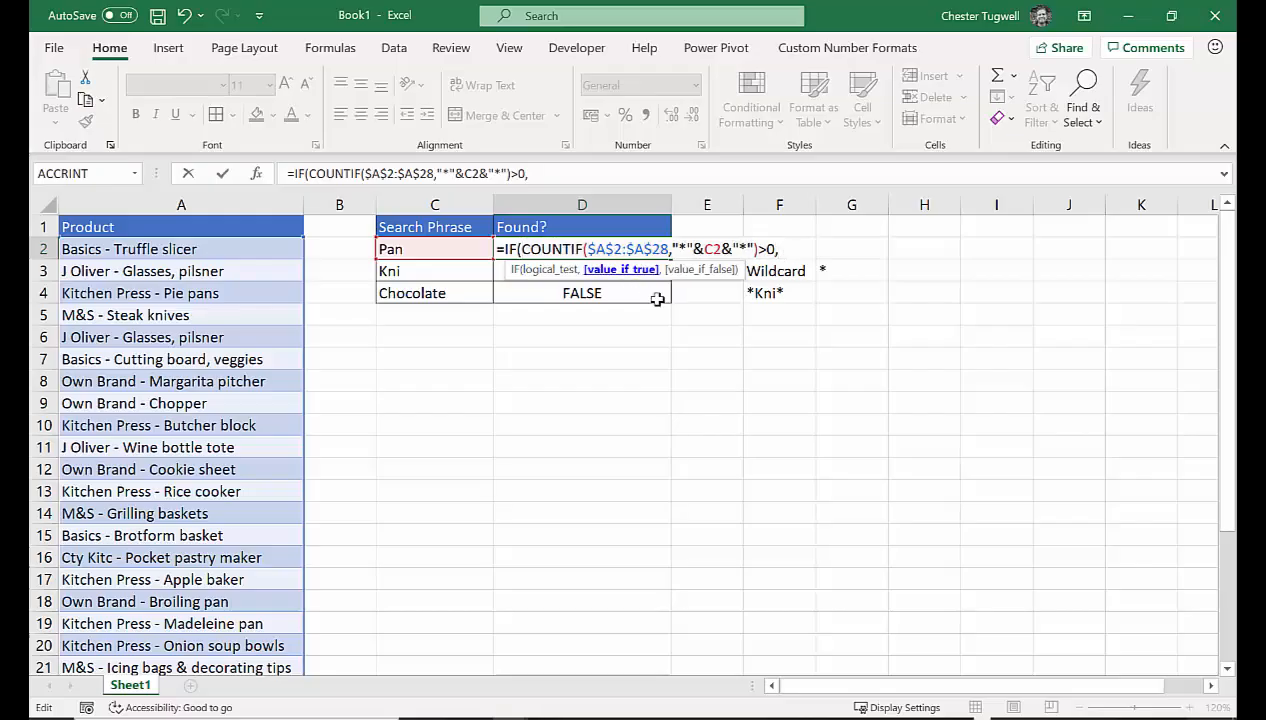
pyautogui.write(',"Ye')
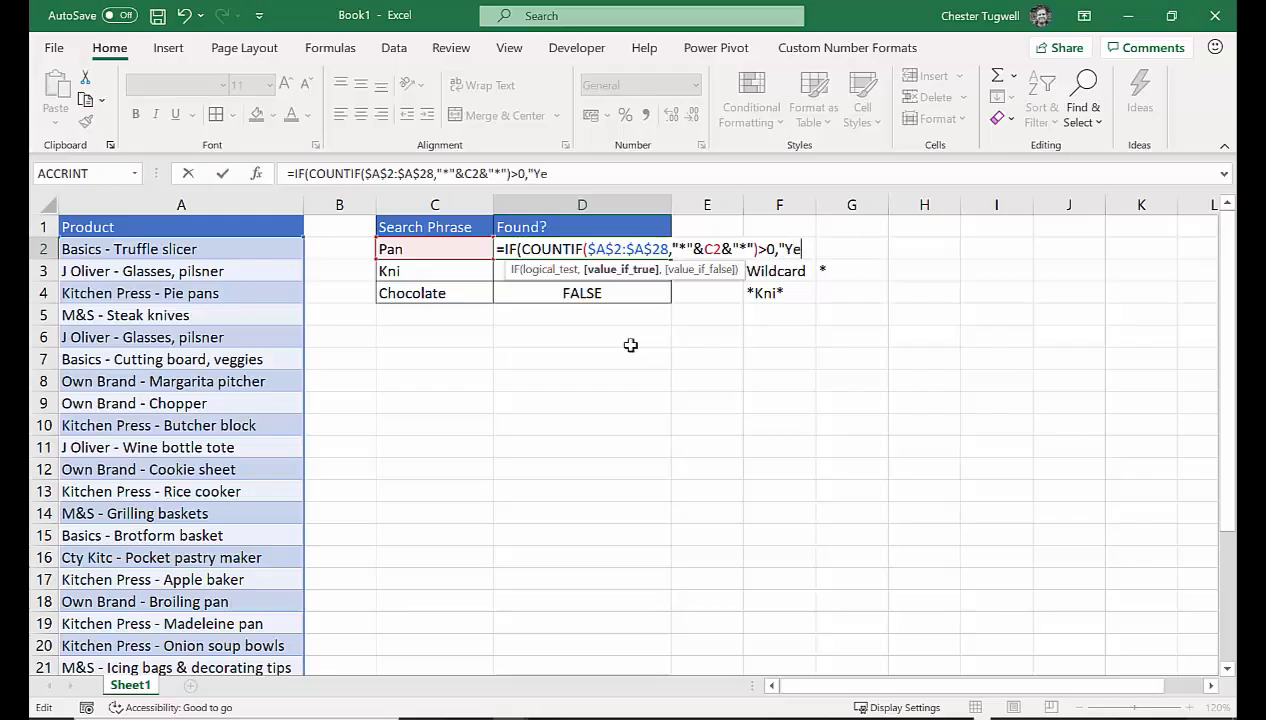
pyautogui.write('s"')
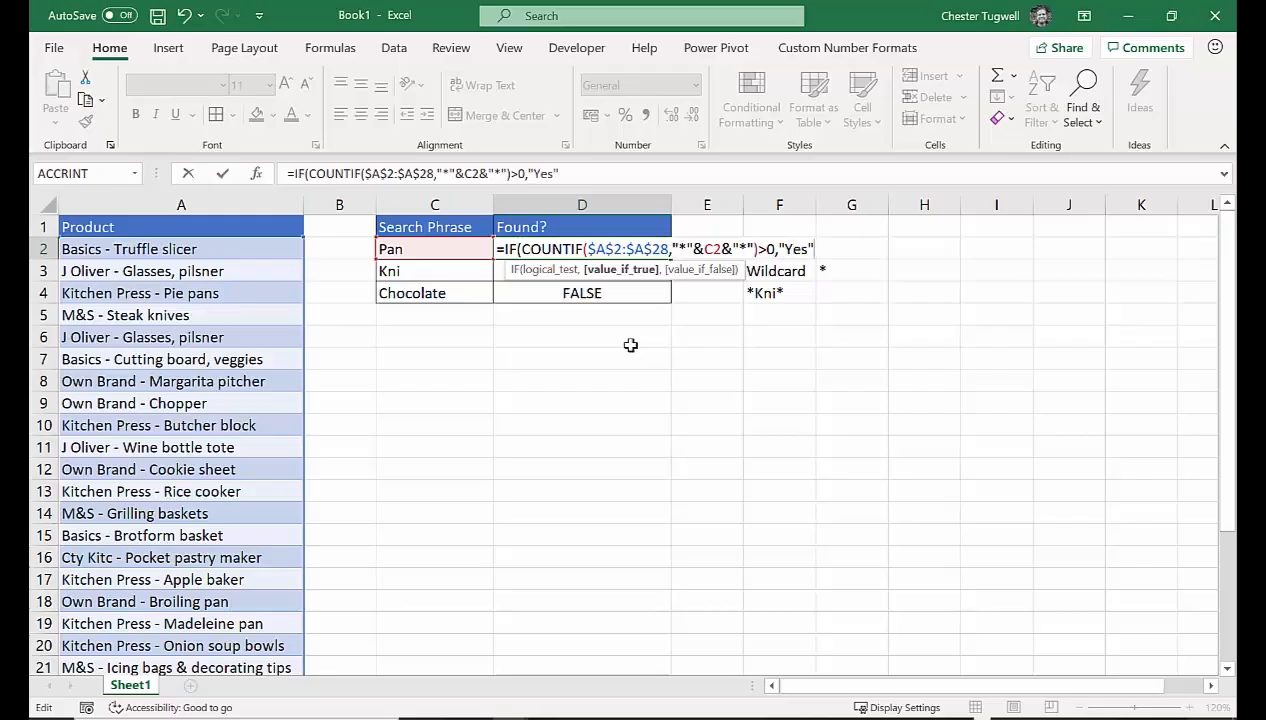
pyautogui.write(',"N')
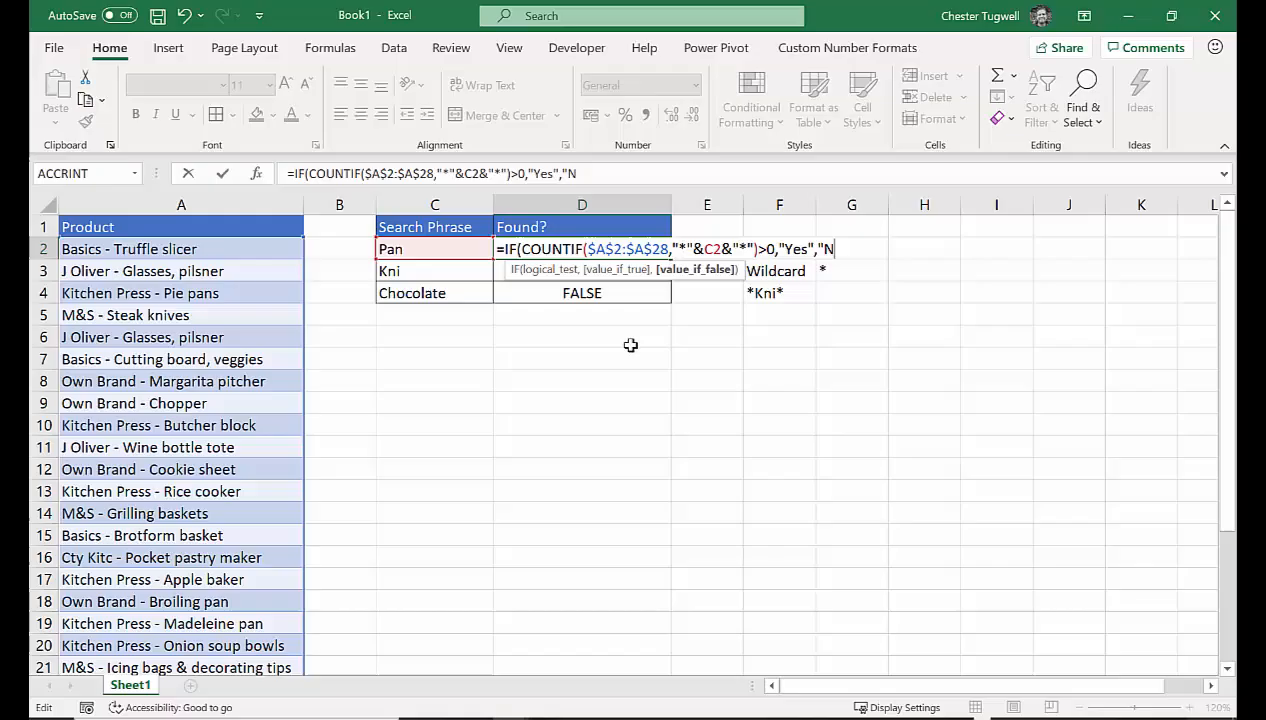
pyautogui.write('o")')
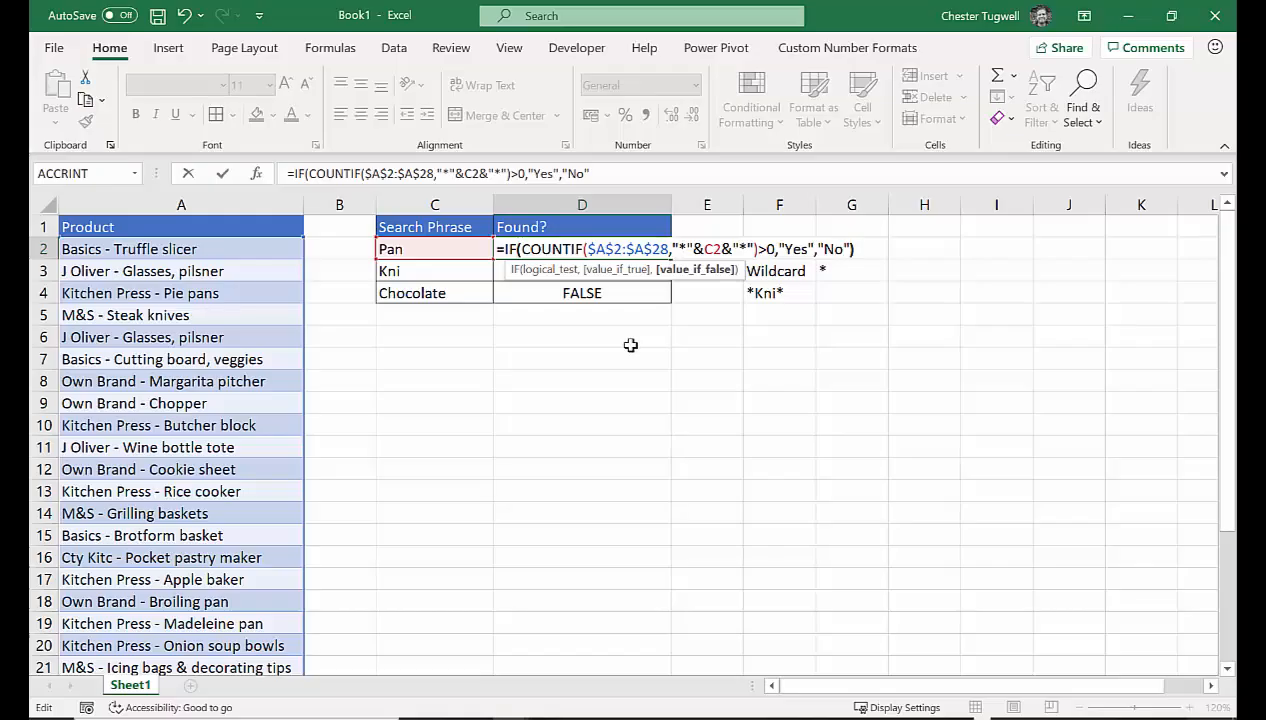